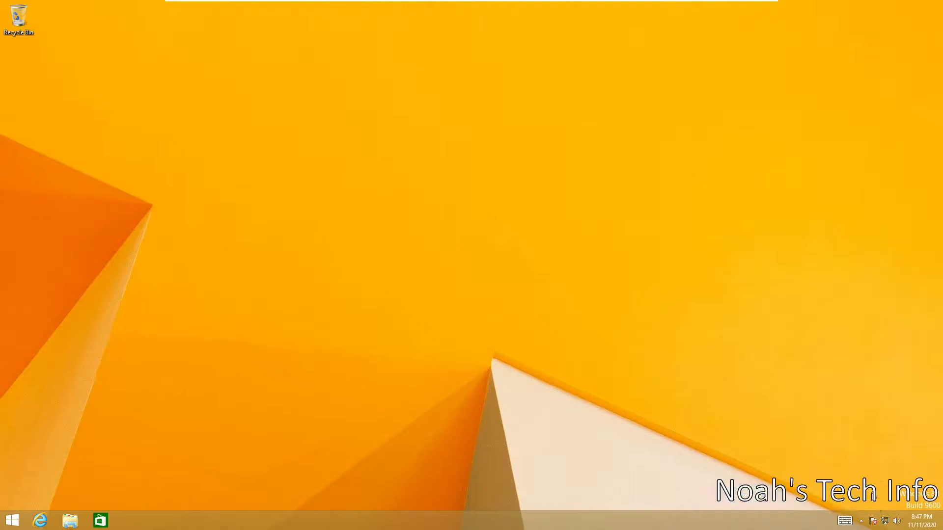
mouse_move(739, 477)
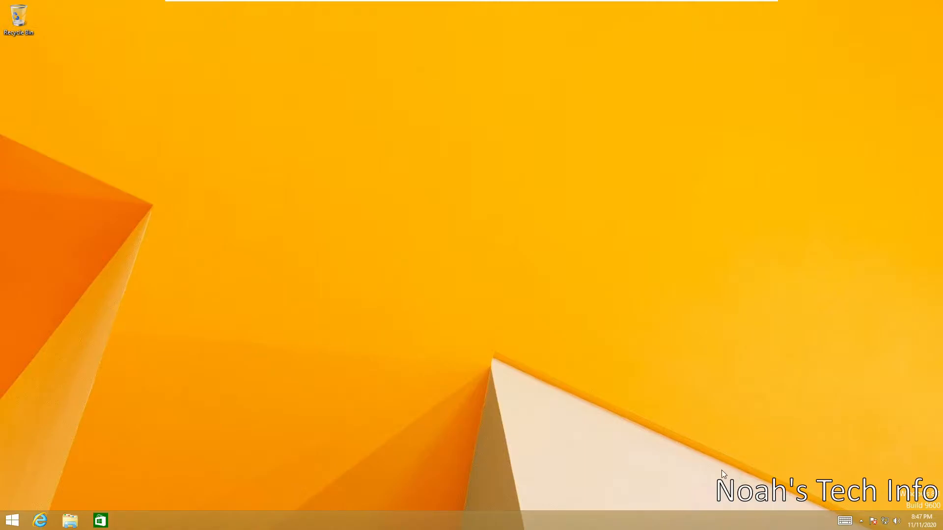
mouse_move(721, 464)
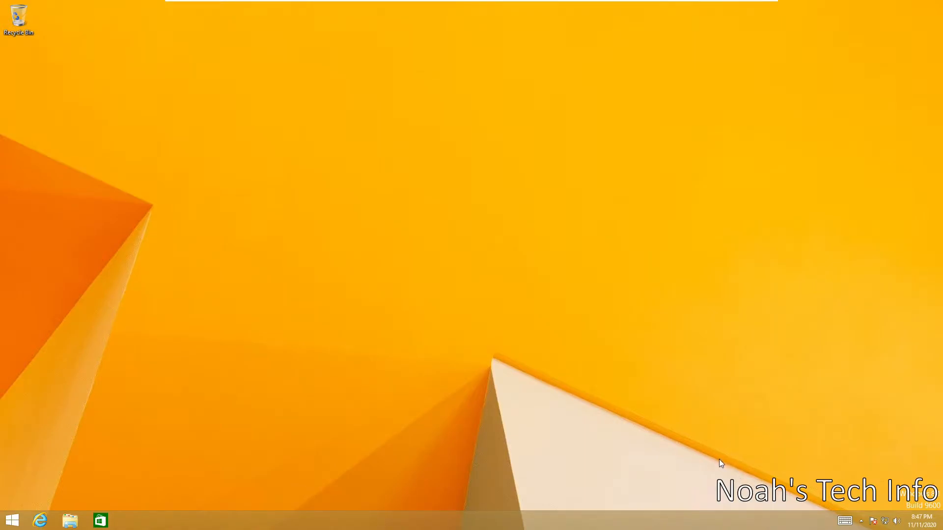
mouse_move(339, 397)
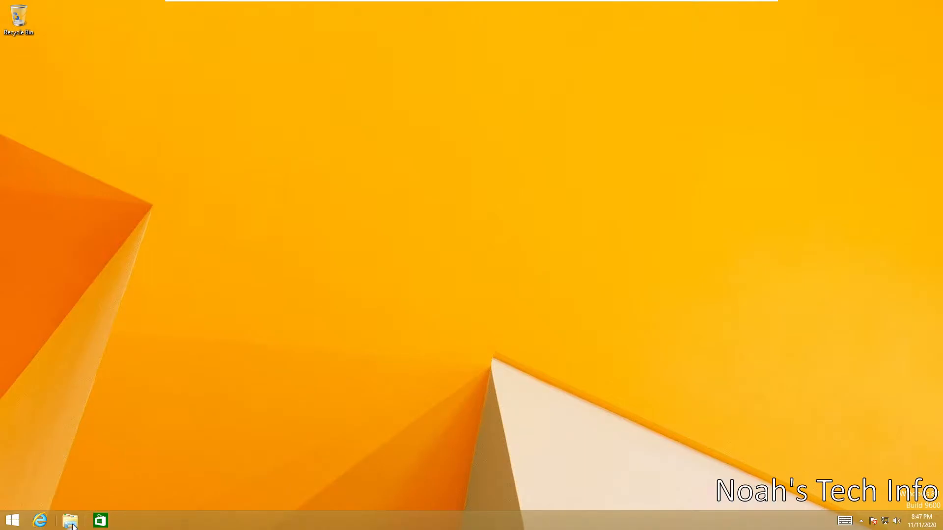
- Open Local Disk (C:) Properties from This PC and launch Disk Cleanup
click(69, 520)
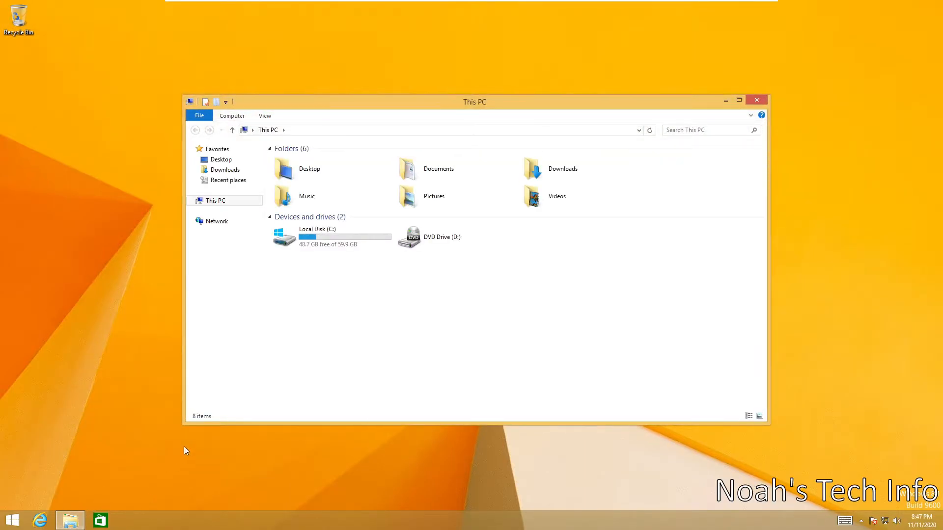
click(316, 236)
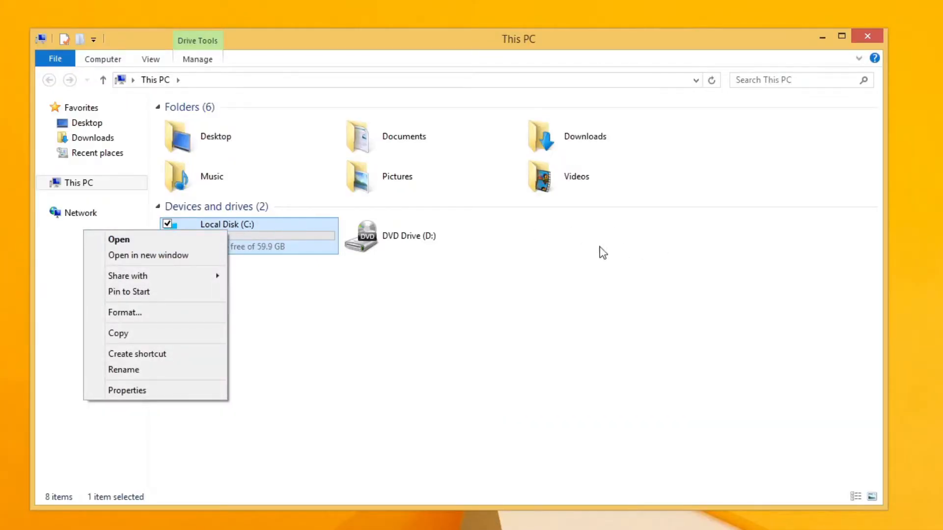
mouse_move(150, 391)
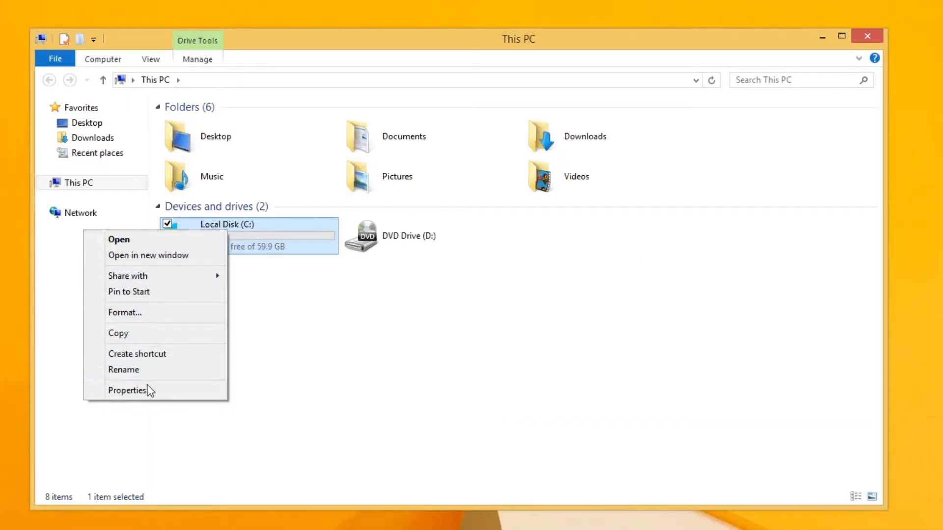
click(127, 390)
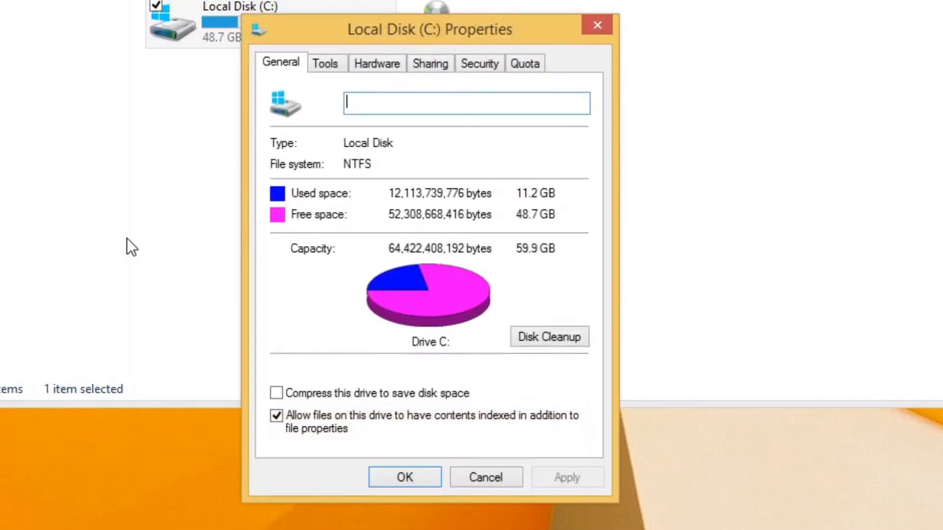
mouse_move(605, 326)
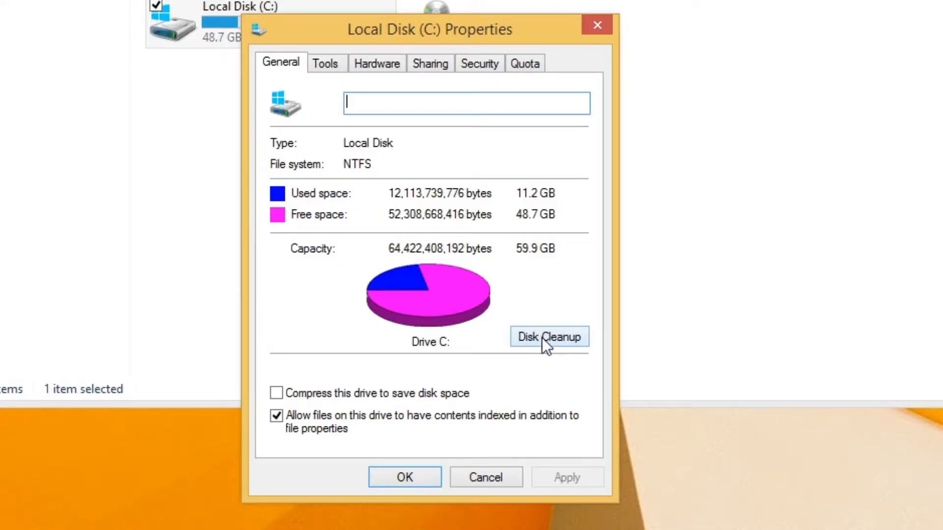
click(548, 336)
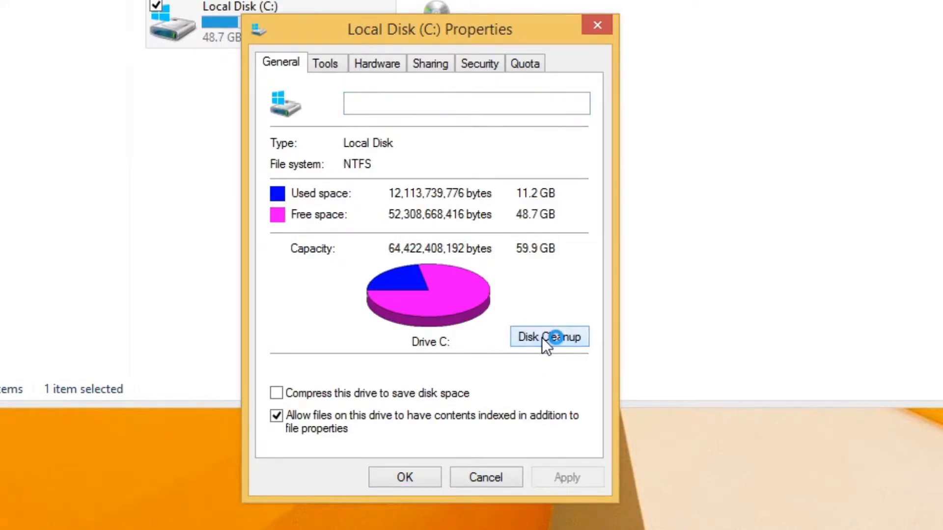
- Let Disk Cleanup finish scanning drive C: for up to 129 MB of removable files
click(549, 336)
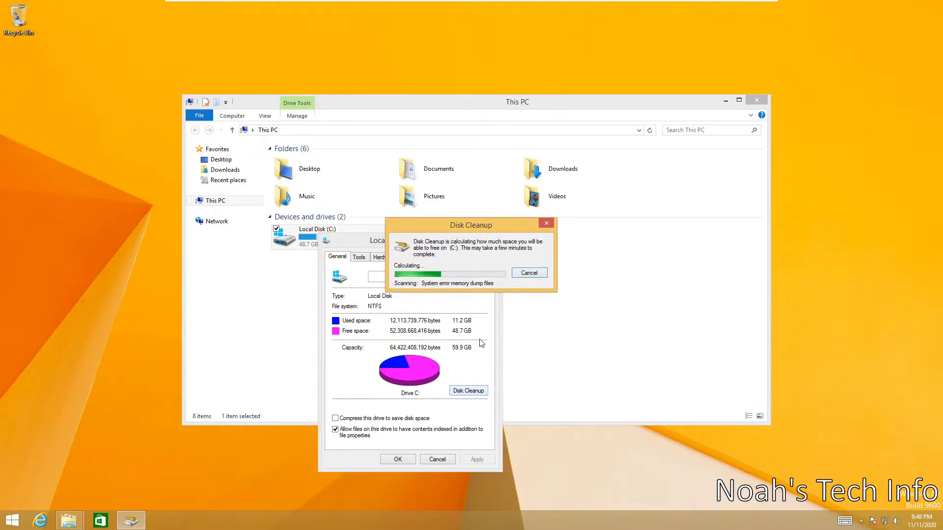
mouse_move(464, 301)
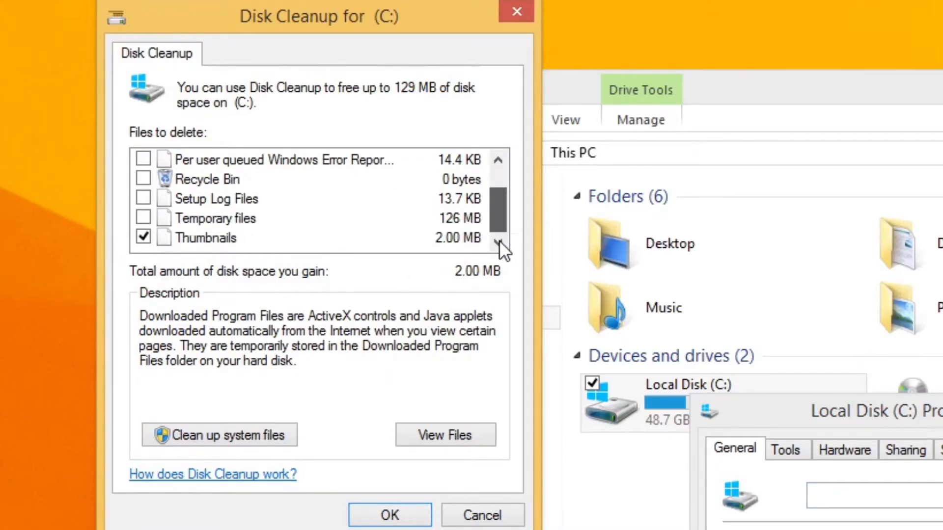
- Tick Temporary files and Recycle Bin in Disk Cleanup's Files to delete list
click(143, 237)
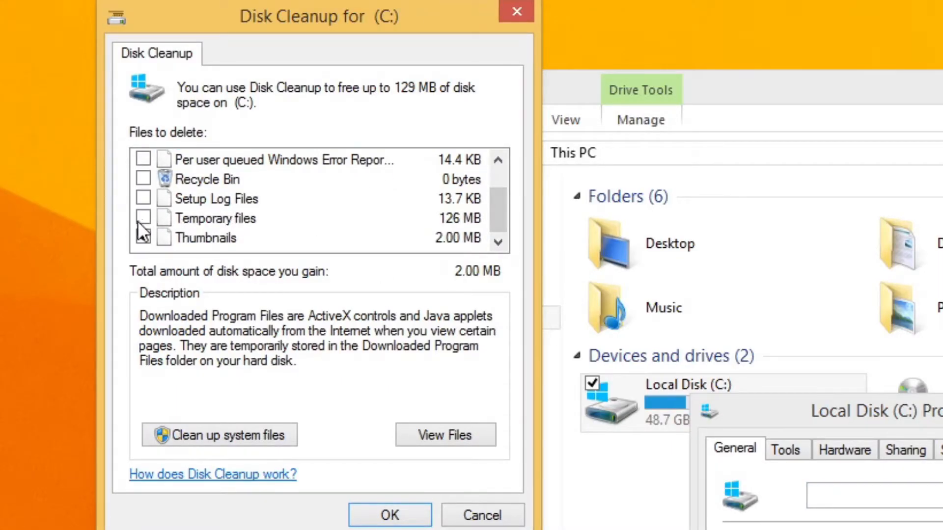
click(143, 217)
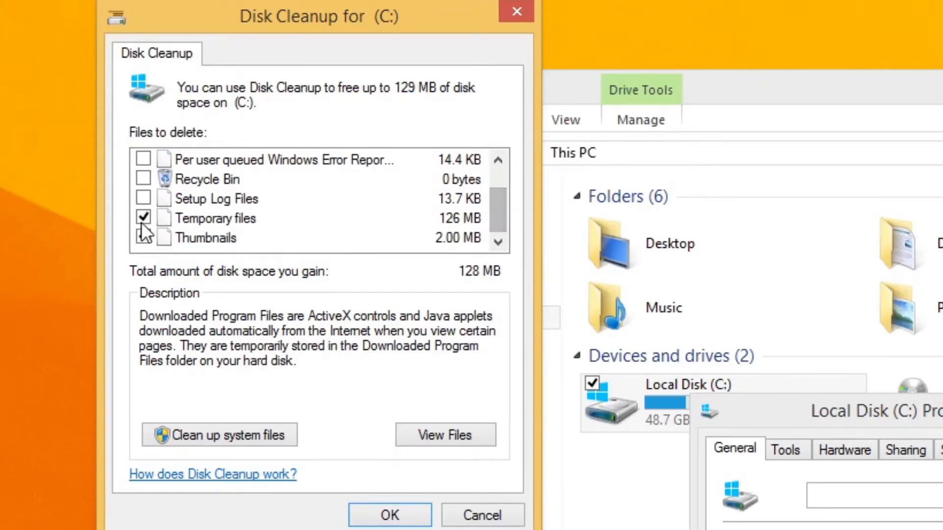
click(143, 238)
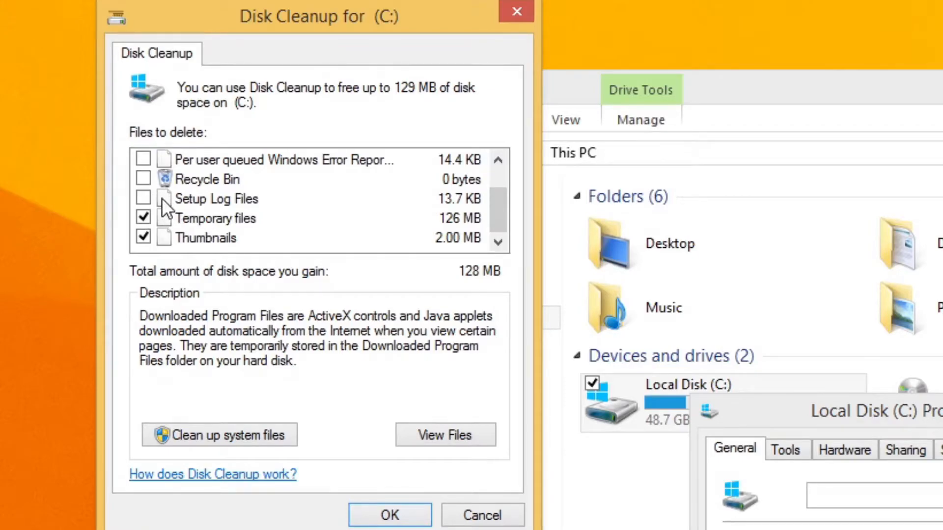
click(143, 179)
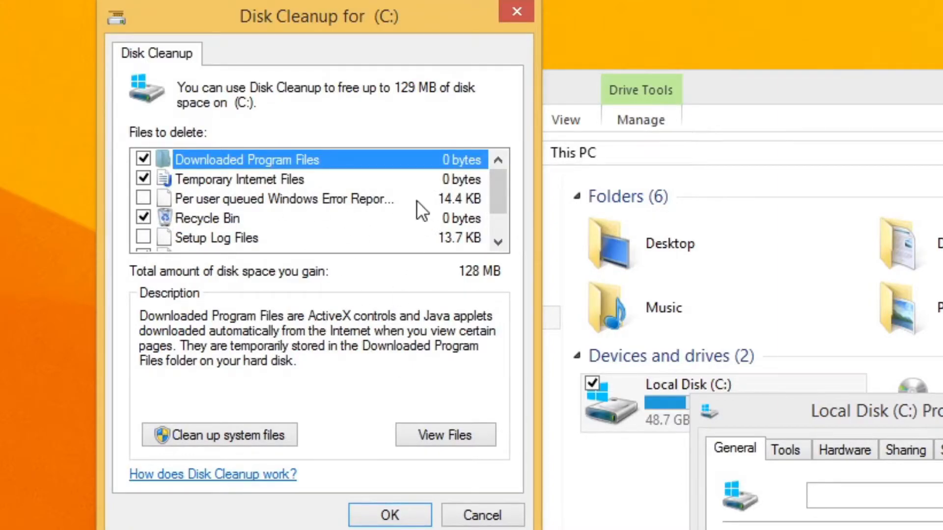
mouse_move(511, 219)
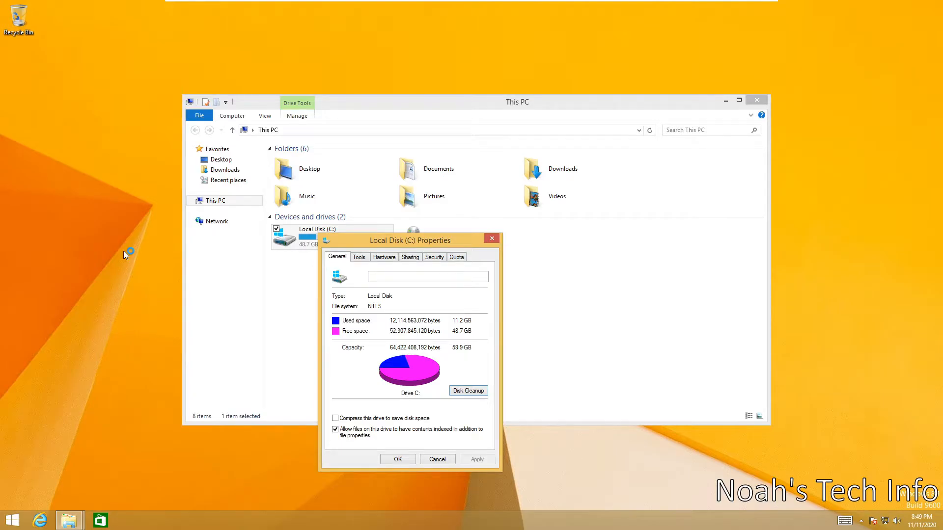
- Reopen Disk Cleanup for drive C: and rescan including system files
click(468, 390)
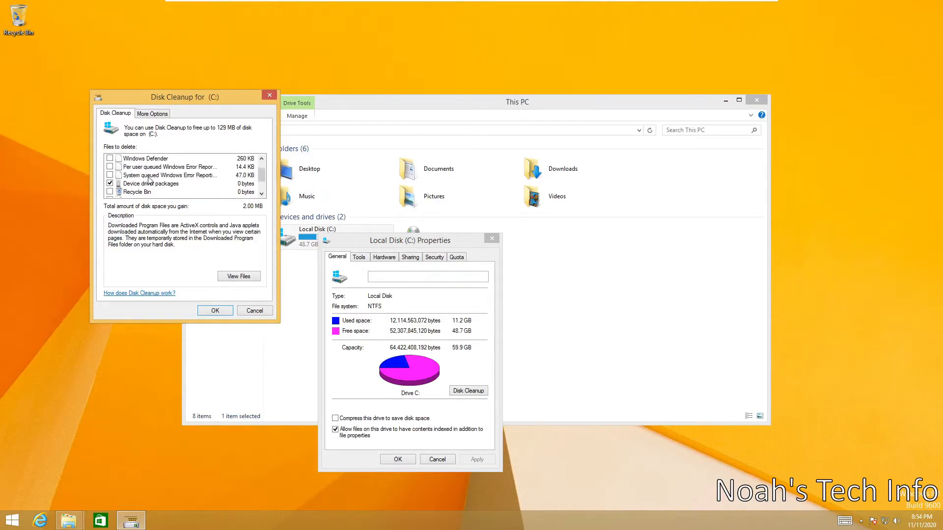
- Tick Windows Defender and System queued Windows Error Reporting files, then confirm with OK
scroll(down, 3)
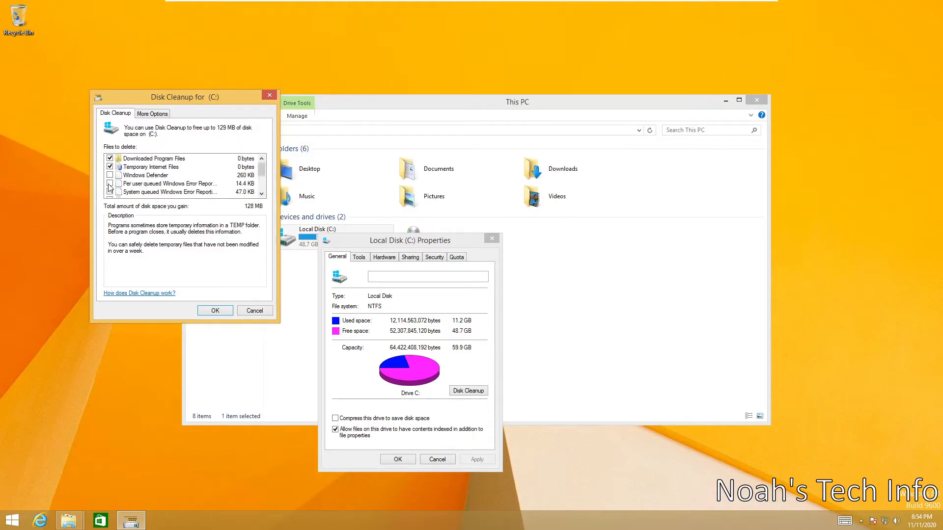
click(110, 175)
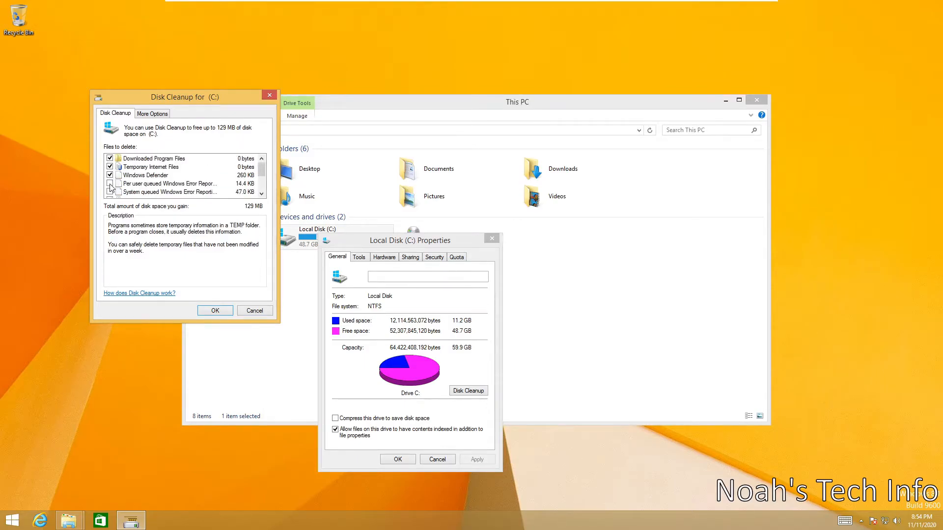
click(110, 183)
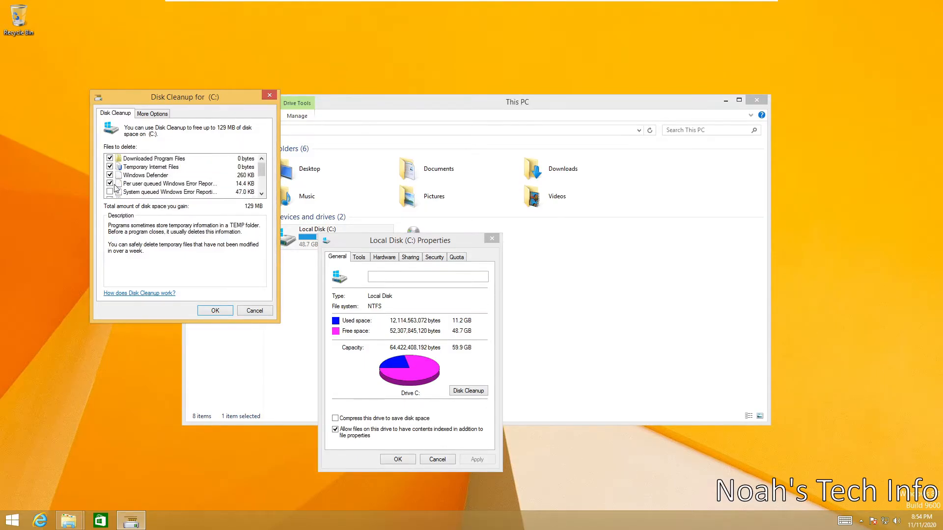
scroll(down, 3)
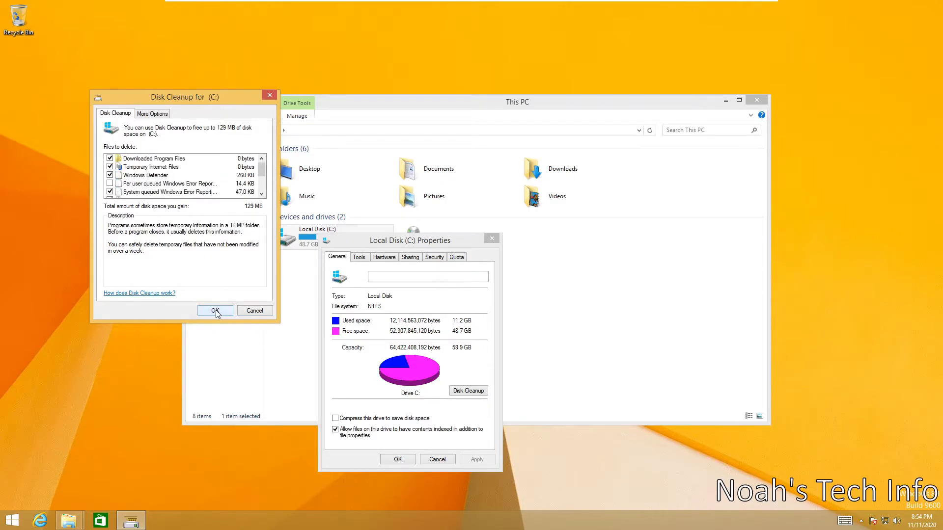
click(215, 311)
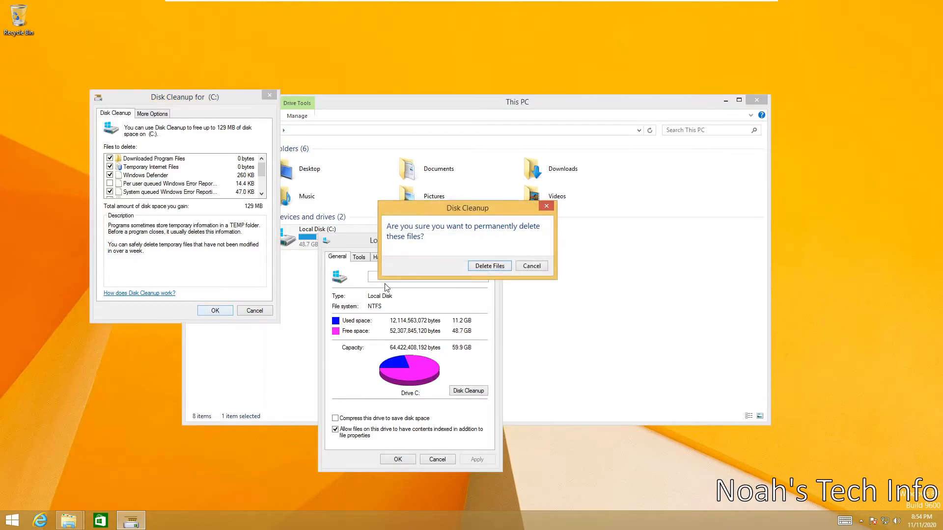
- Permanently delete the selected 129 MB of files from drive C:
click(489, 266)
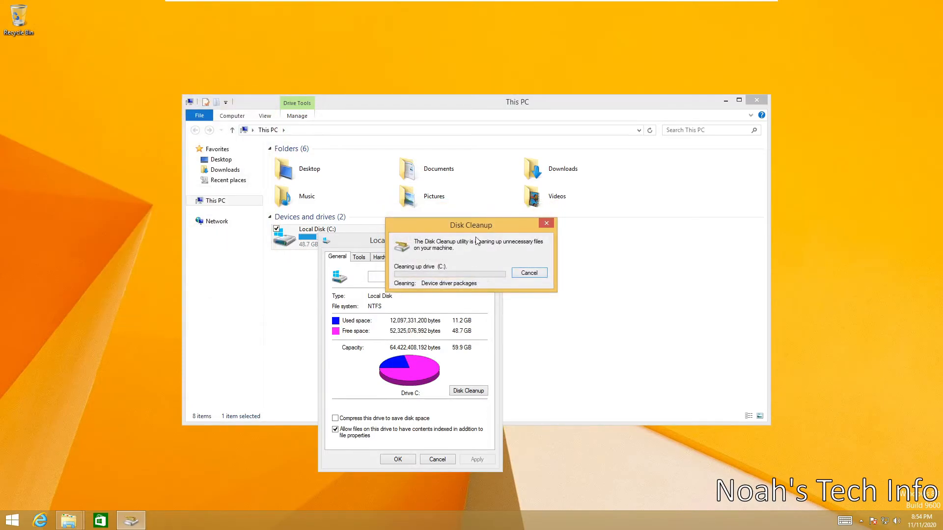
drag(471, 224, 412, 176)
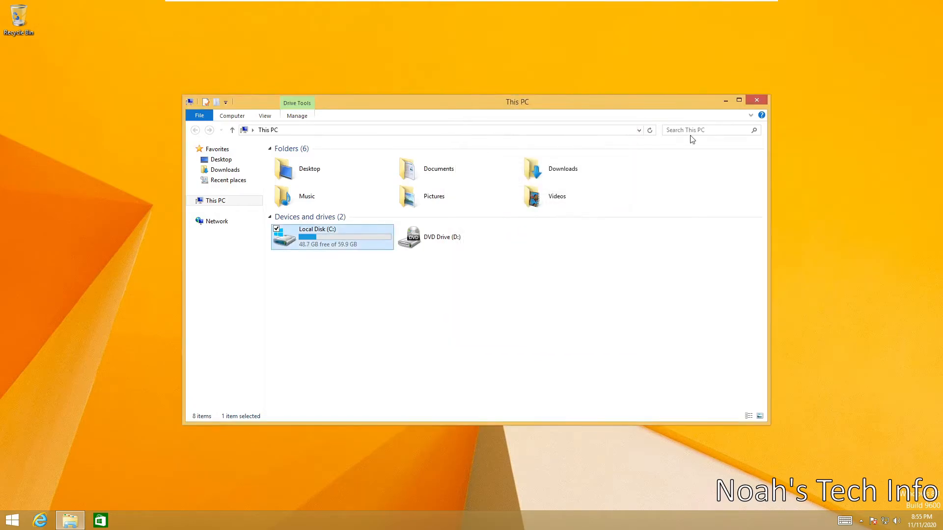
mouse_move(755, 100)
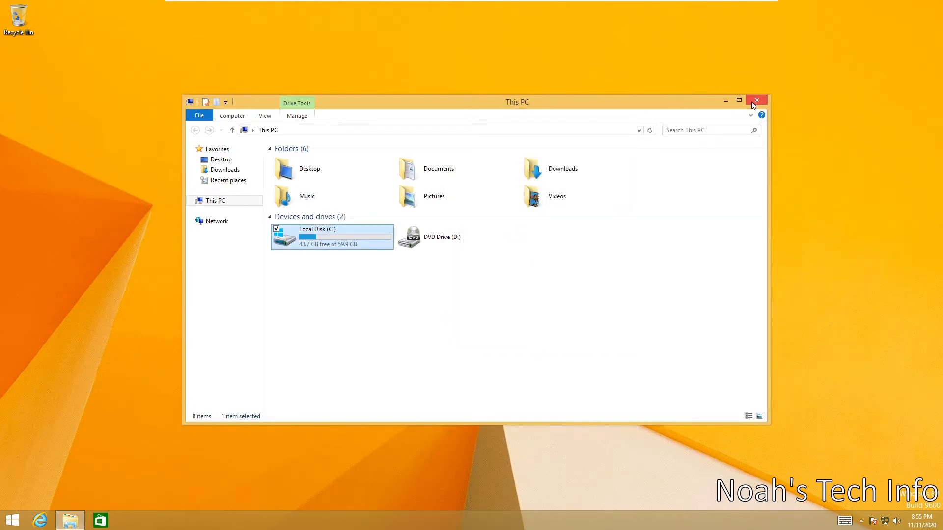
- Close This PC and run 'temp' to open C:\Windows\Temp
click(756, 100)
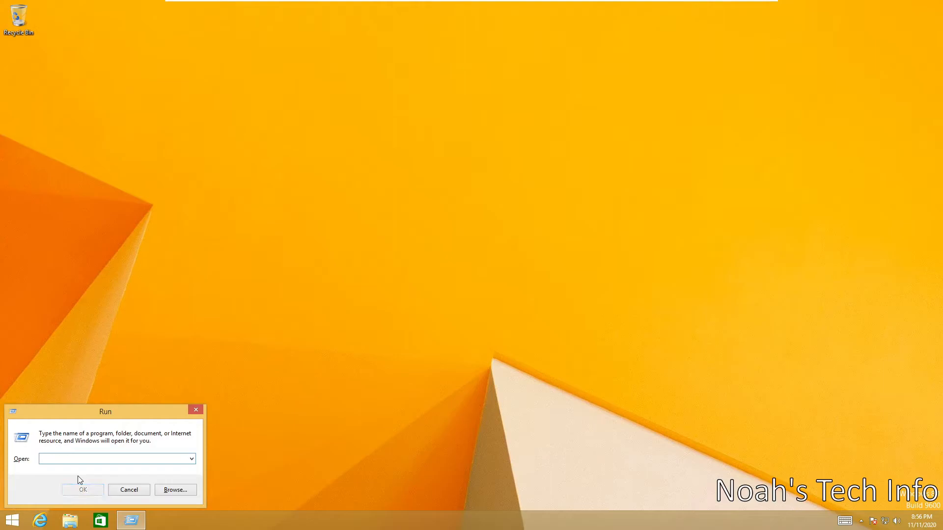
drag(105, 411, 122, 404)
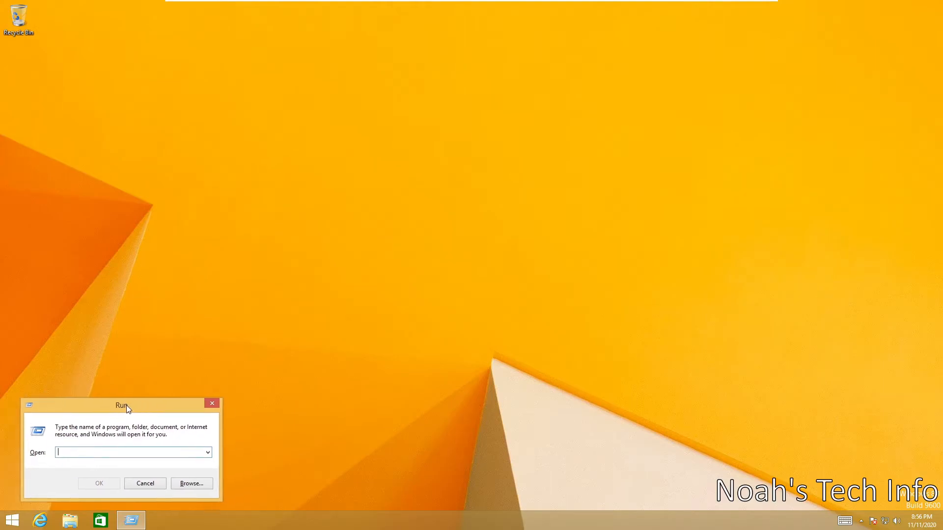
mouse_move(232, 409)
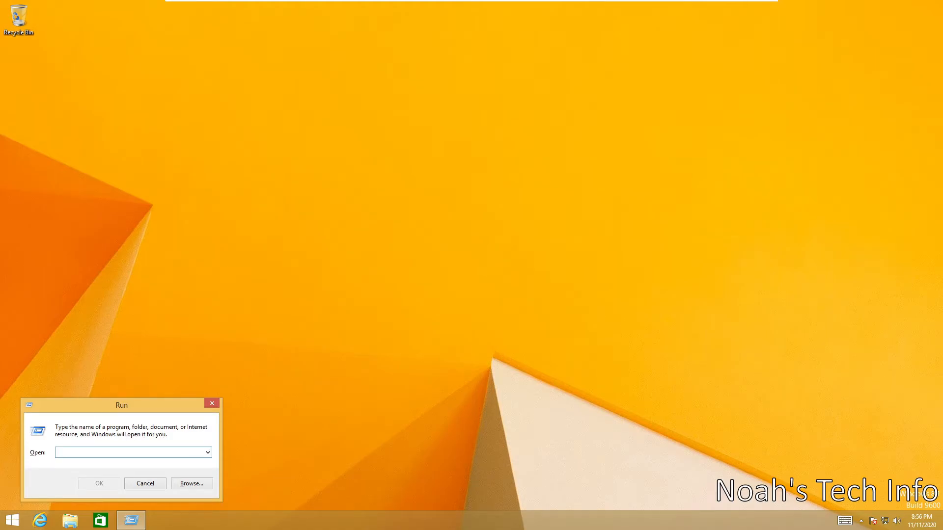
text(t)
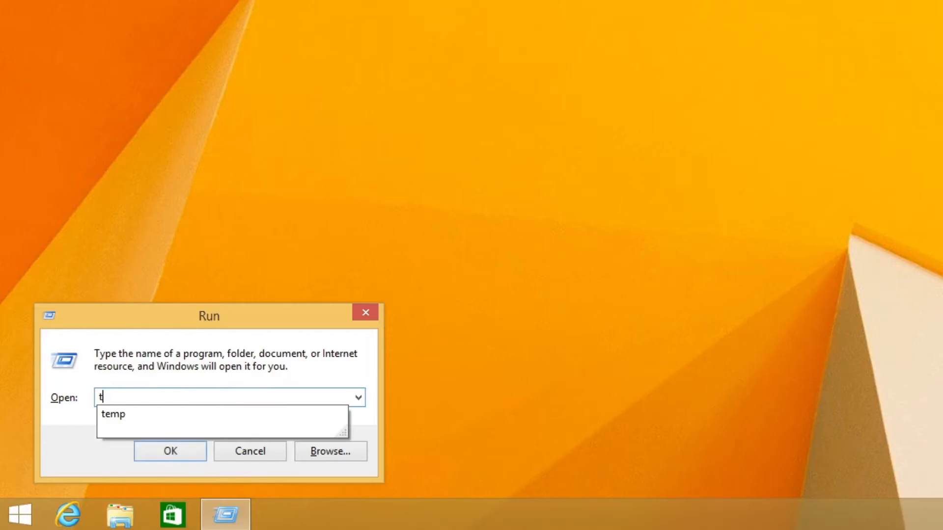
text(emp)
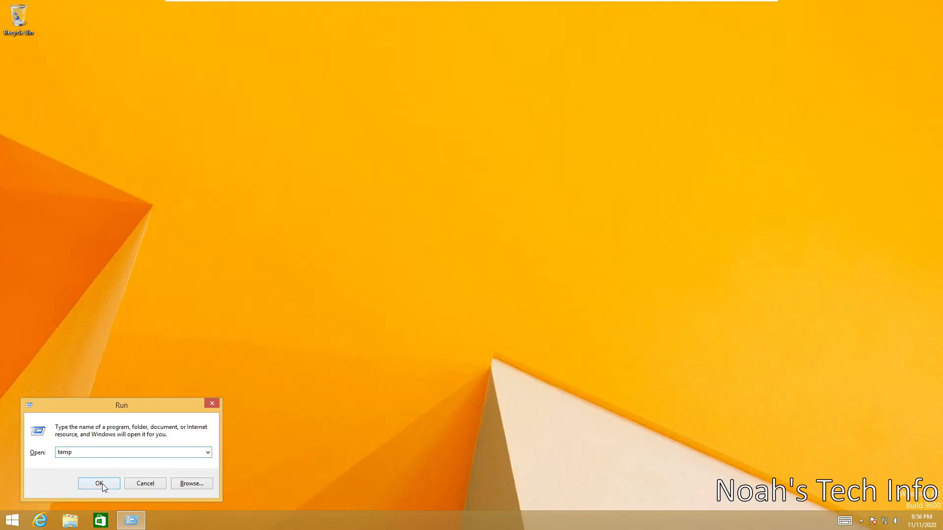
click(98, 483)
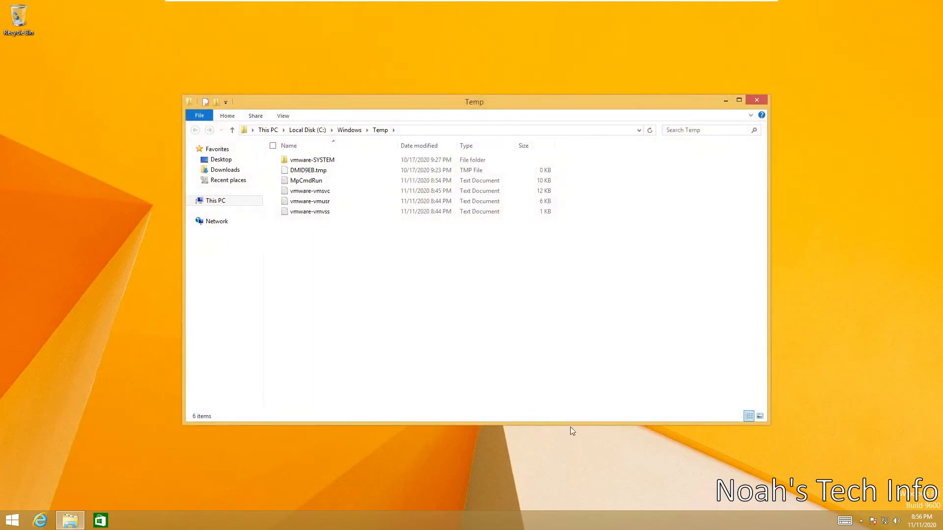
- Delete all Temp contents with admin permission, skipping the two in-use VMware files
drag(474, 102, 472, 117)
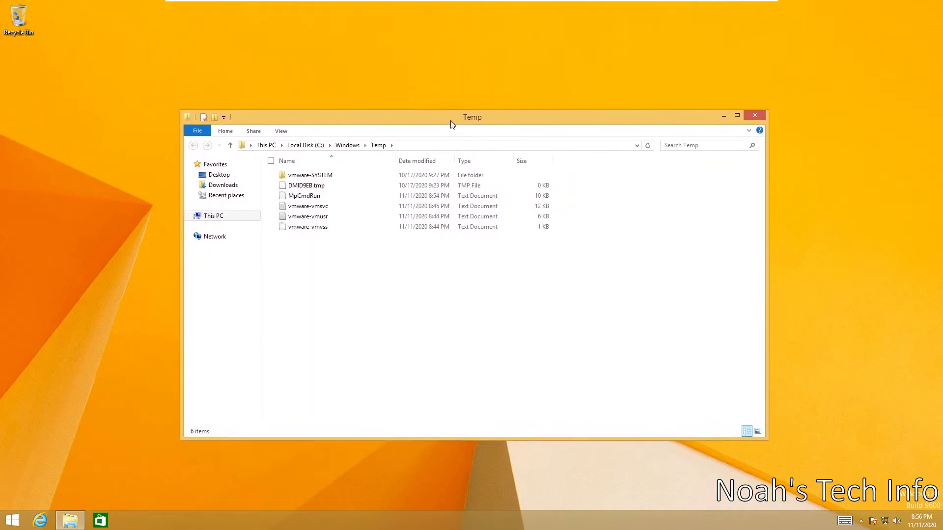
drag(453, 124, 464, 110)
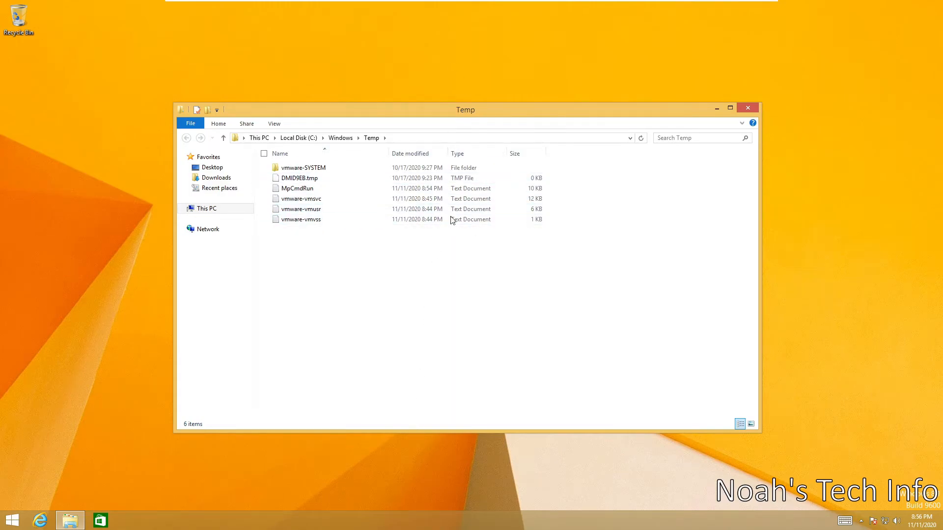
mouse_move(436, 204)
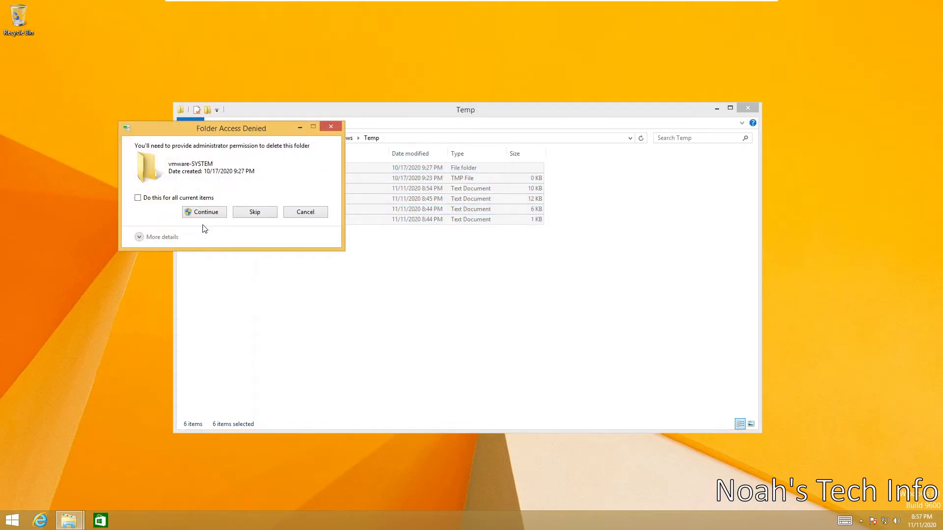
click(138, 197)
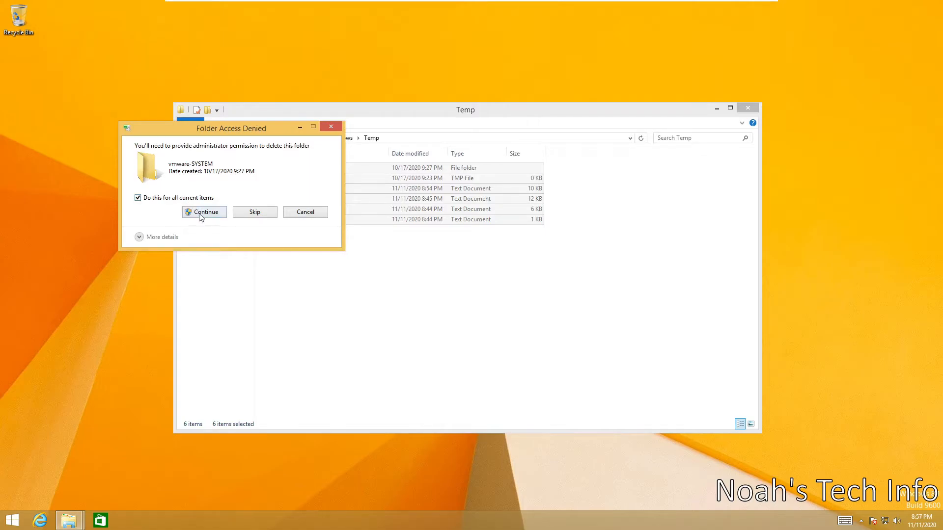
click(204, 212)
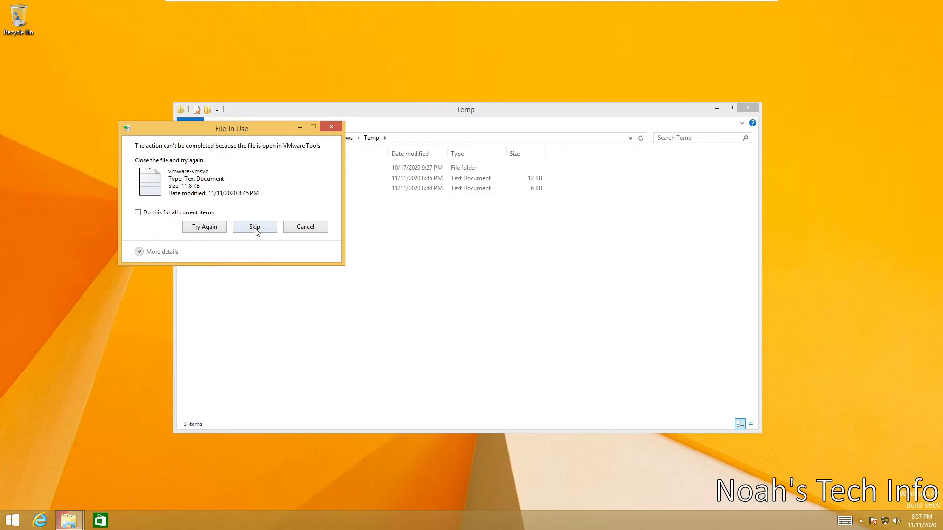
click(254, 227)
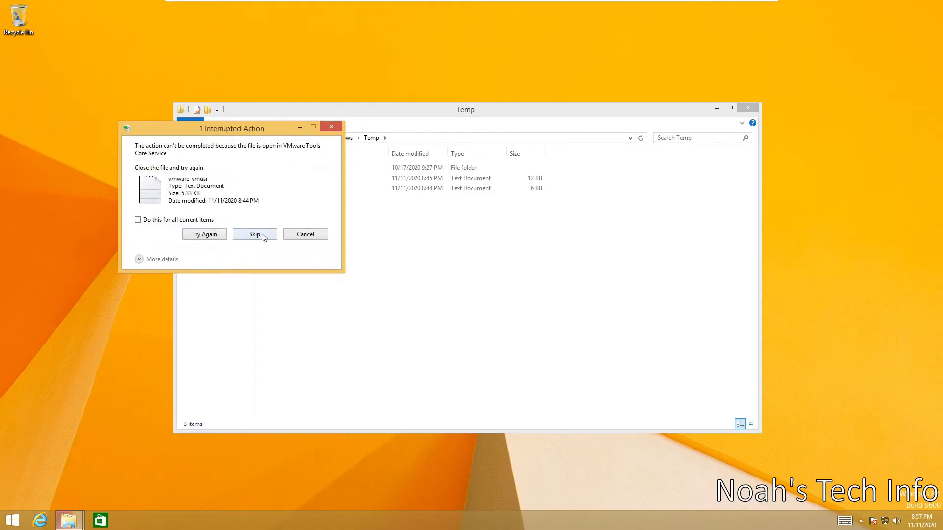
click(254, 234)
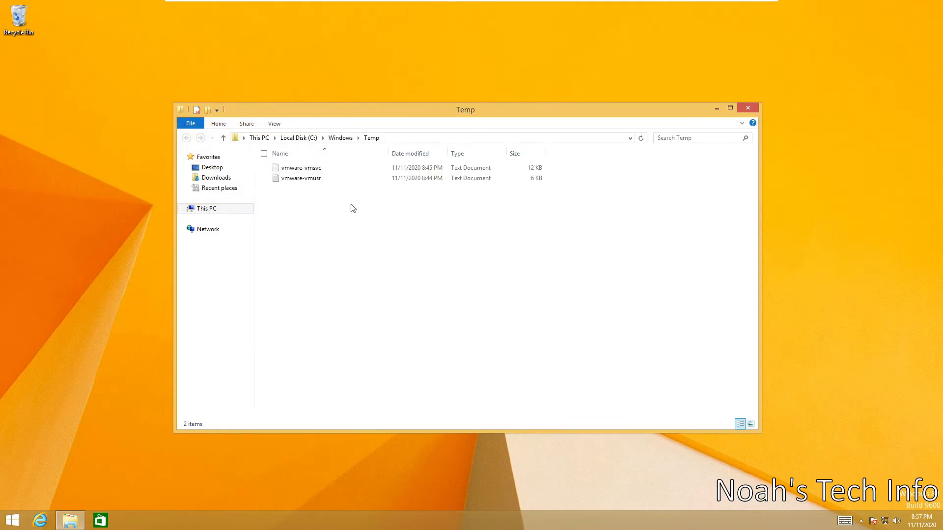
mouse_move(759, 129)
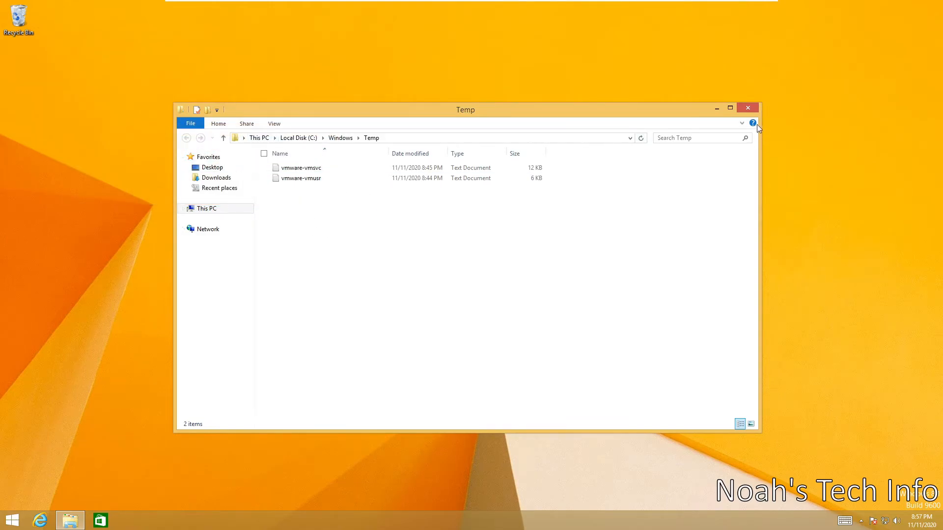
- Close the Temp window and open the user's %temp% folder via Run
click(747, 108)
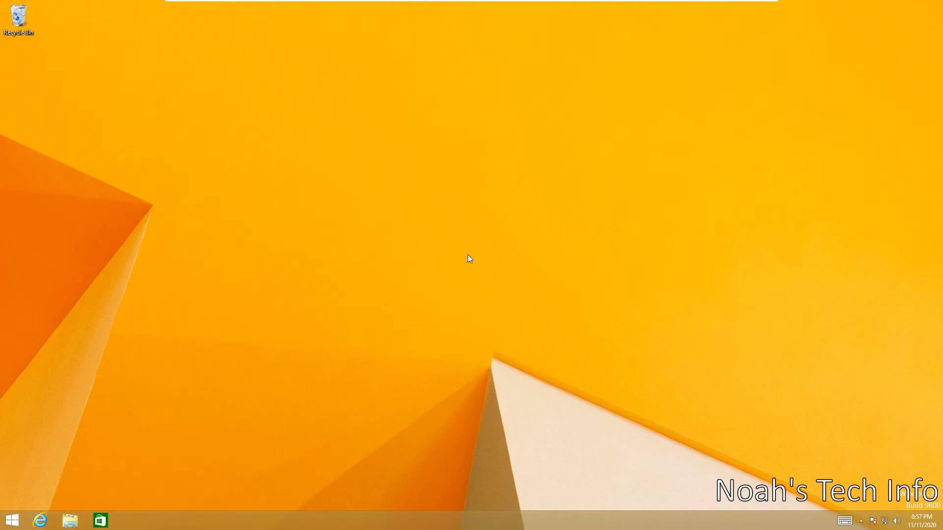
mouse_move(463, 255)
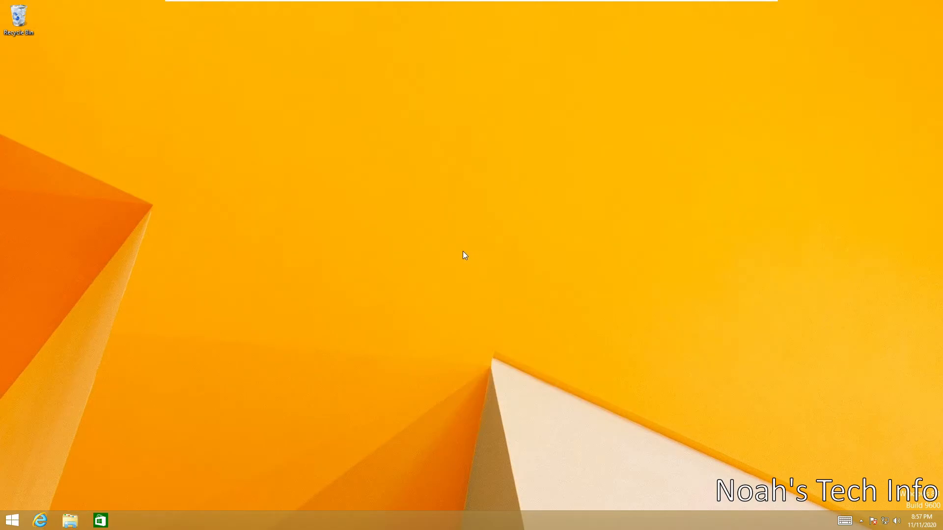
mouse_move(460, 253)
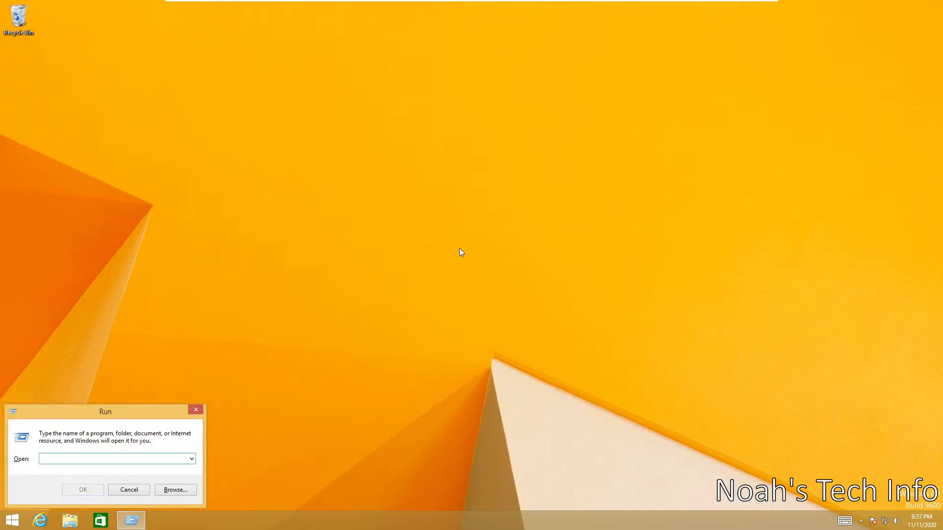
text(%)
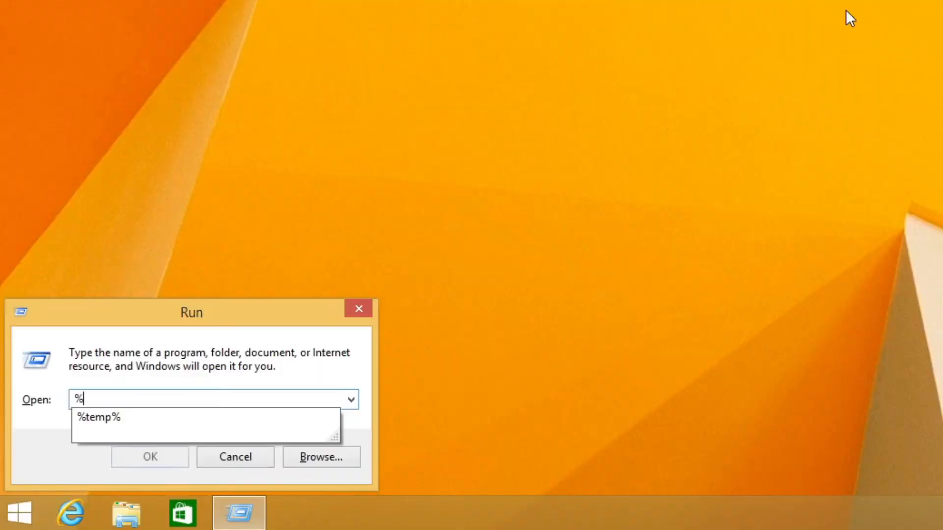
text(temp%)
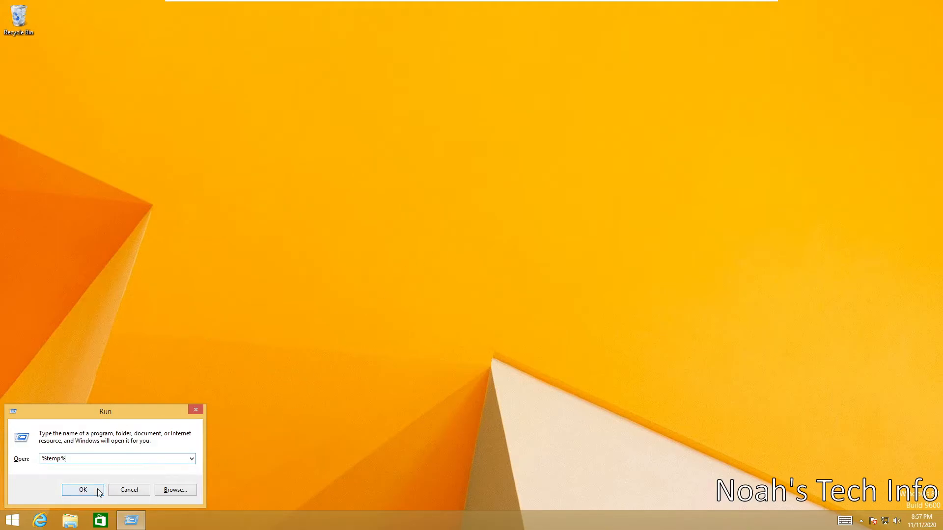
click(83, 489)
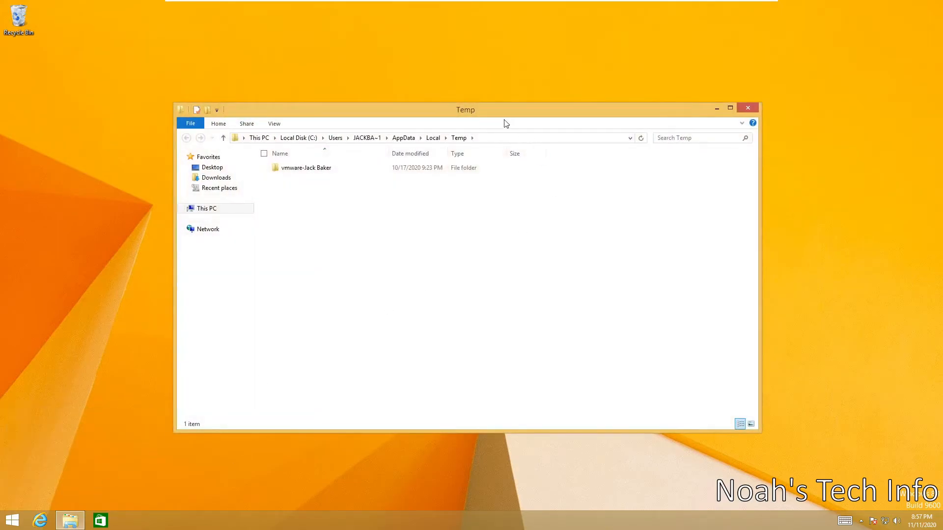
- Delete the vmware folder from %temp% and close the emptied window
click(306, 168)
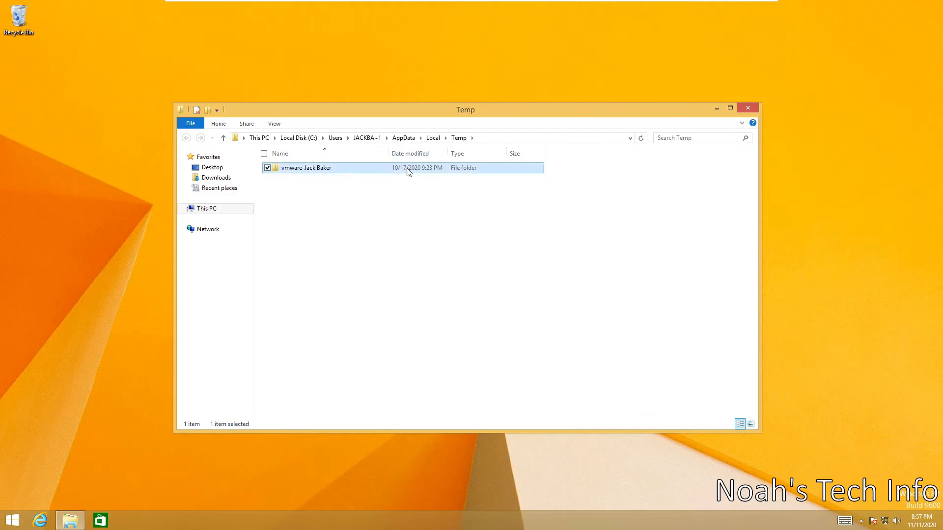
key(Delete)
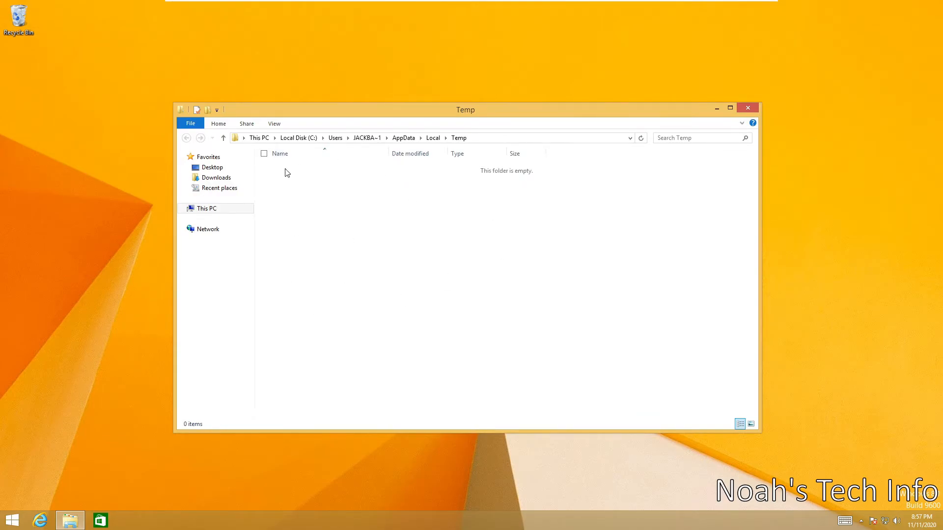
mouse_move(338, 182)
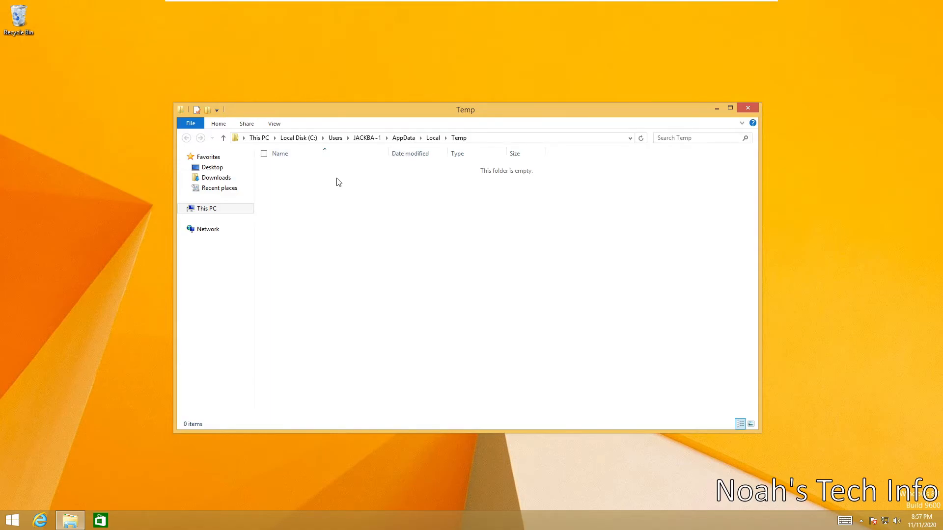
click(747, 107)
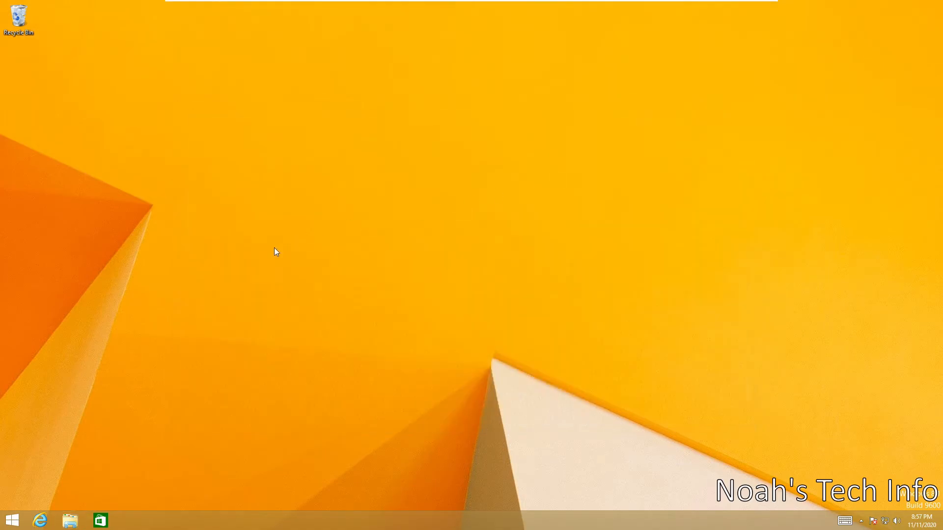
mouse_move(252, 263)
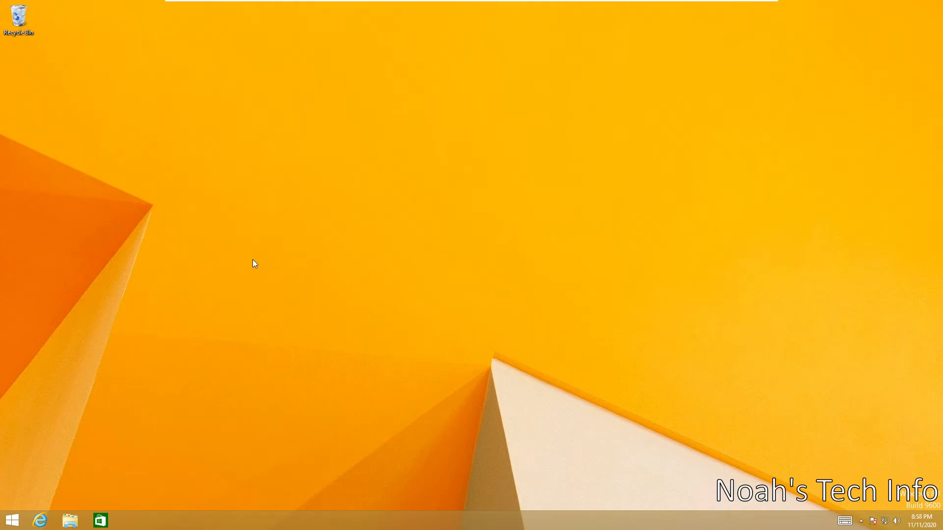
mouse_move(240, 252)
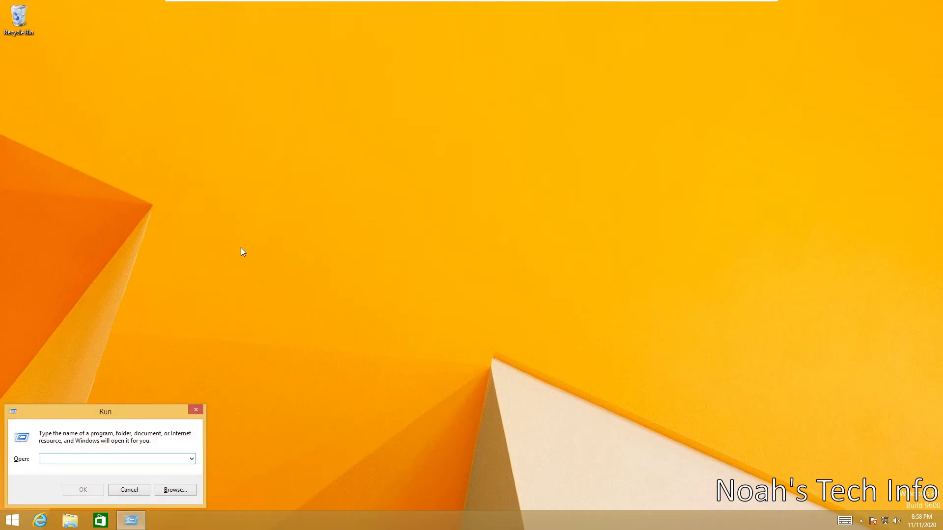
- Run 'prefetch', delete all 128 Prefetch items, and close the emptied window
text(prefetc)
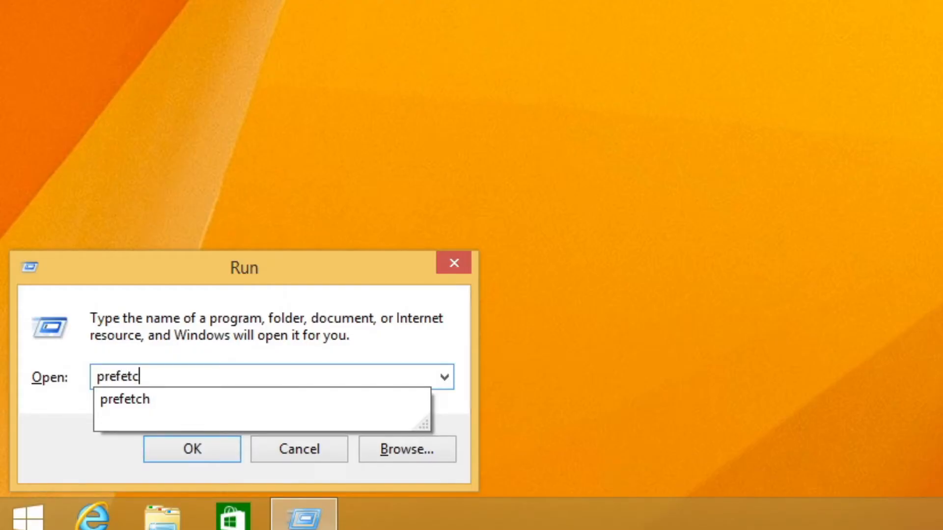
text(h)
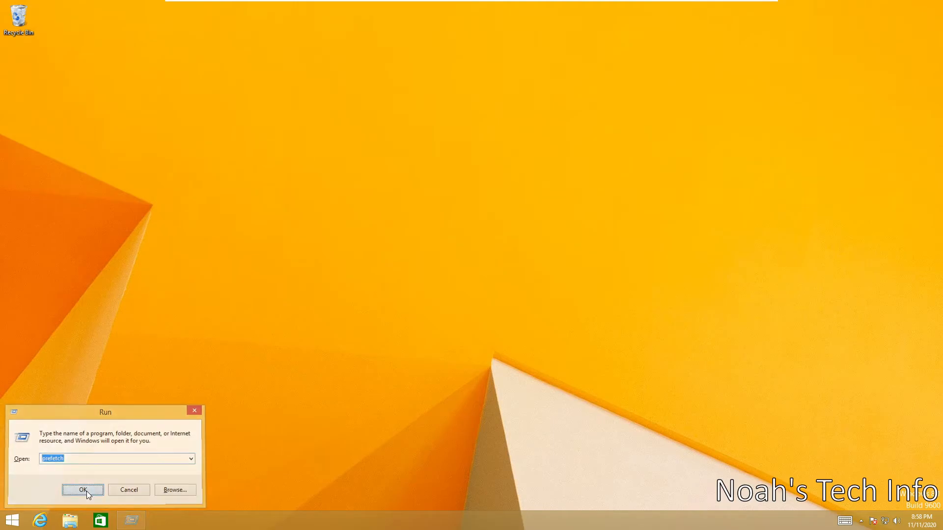
click(82, 490)
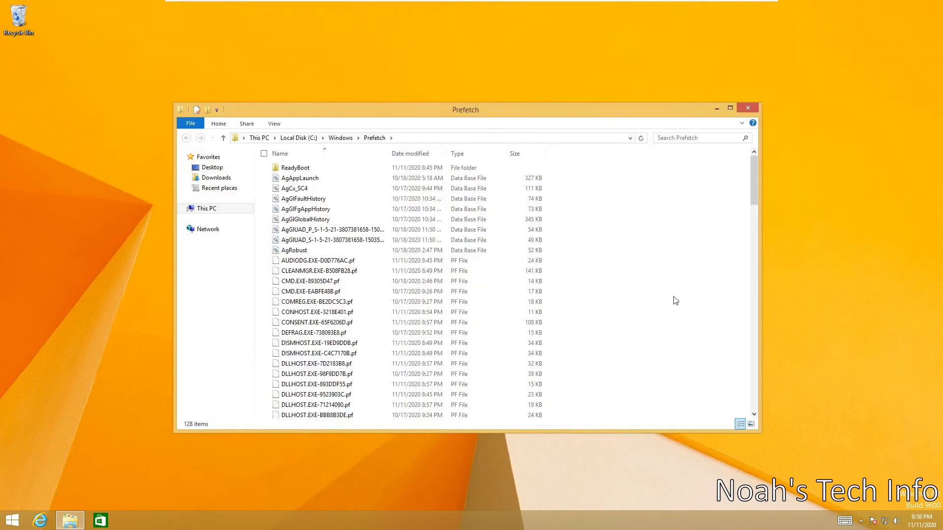
scroll(down, 3)
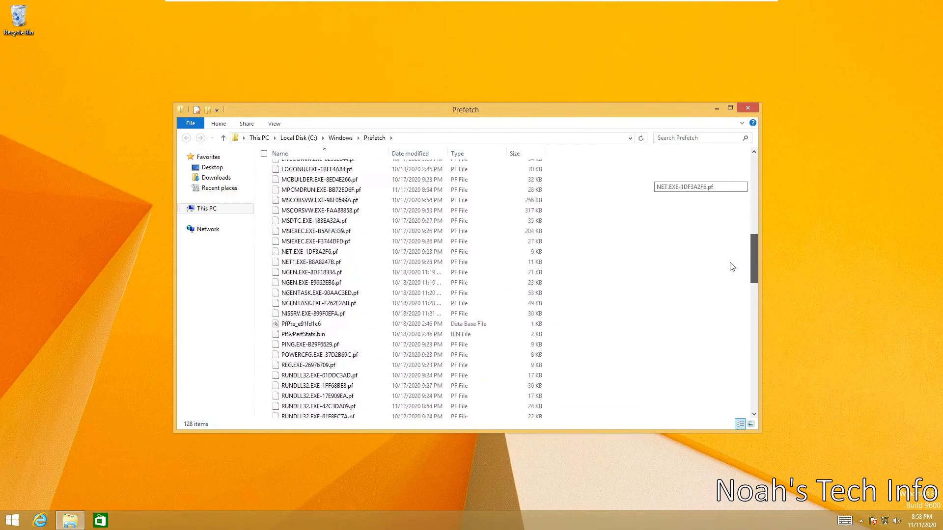
scroll(down, 3)
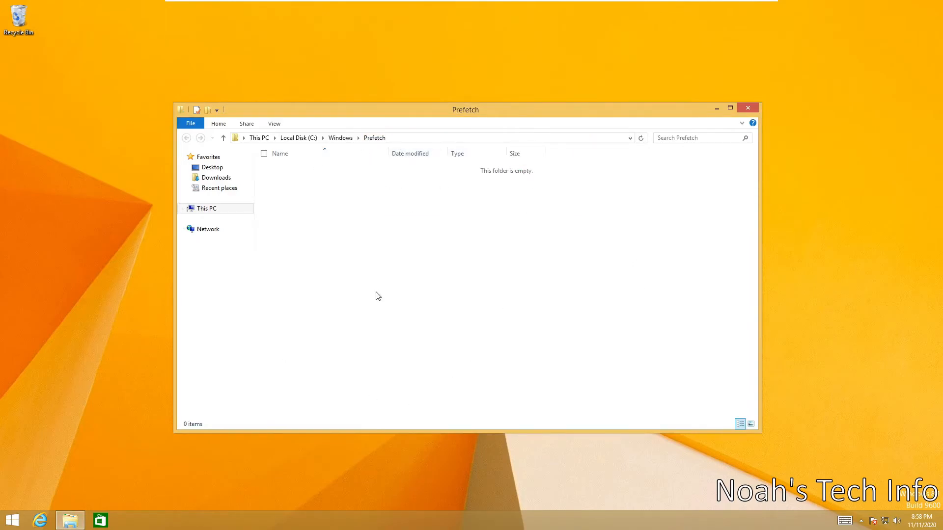
drag(465, 110, 411, 102)
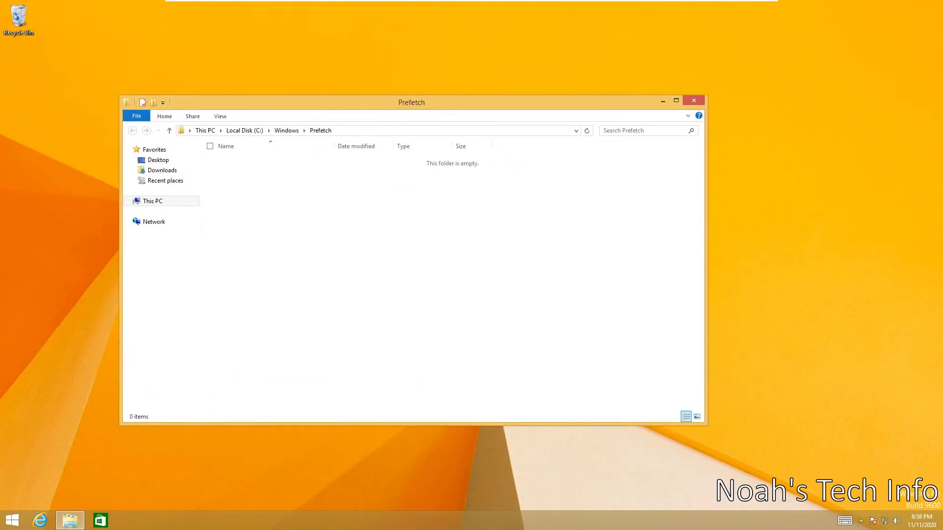
click(693, 100)
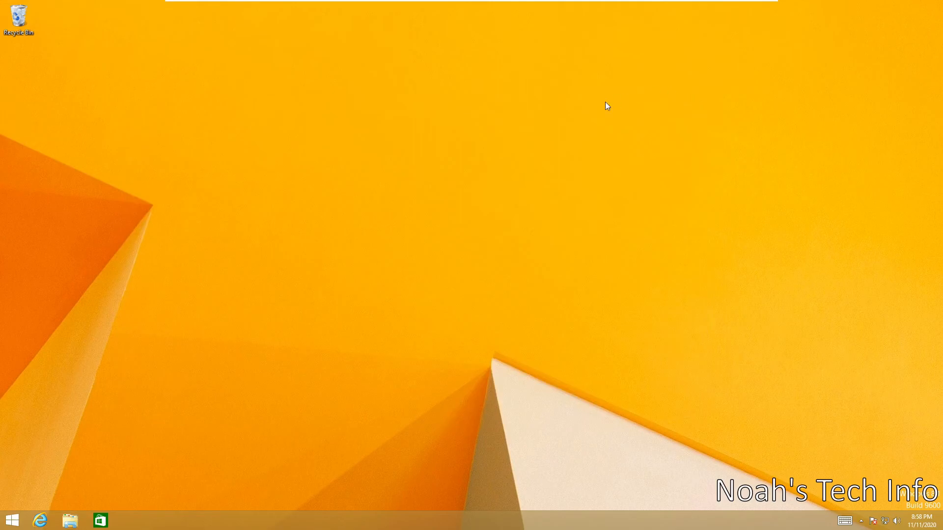
mouse_move(186, 409)
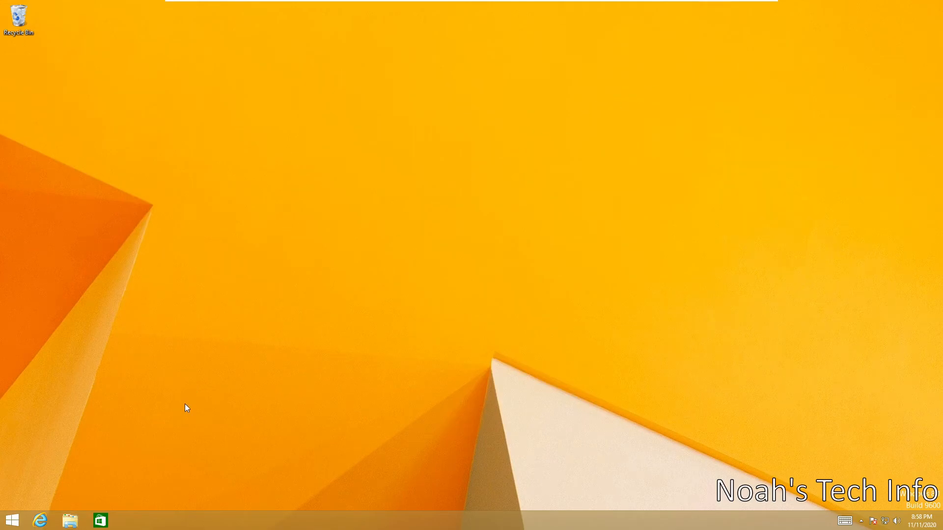
mouse_move(176, 436)
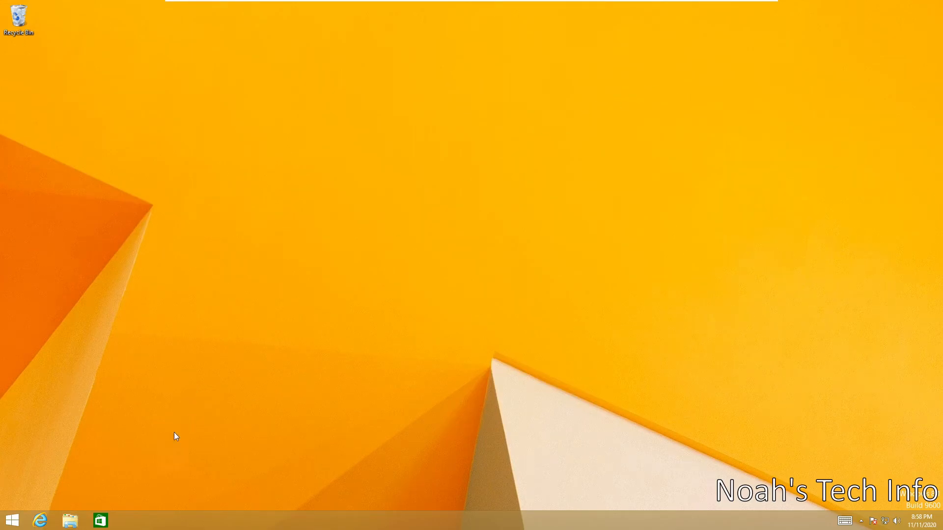
mouse_move(116, 488)
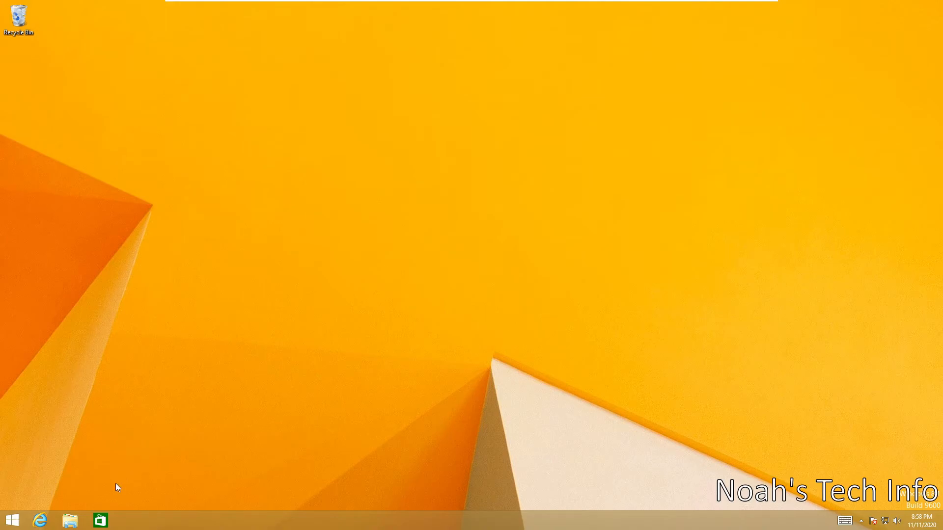
mouse_move(190, 445)
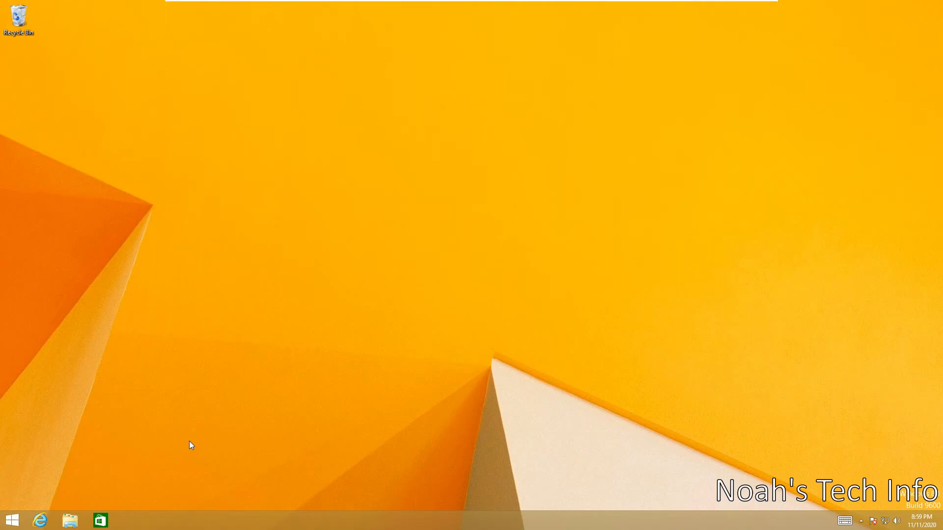
key(Ctrl)
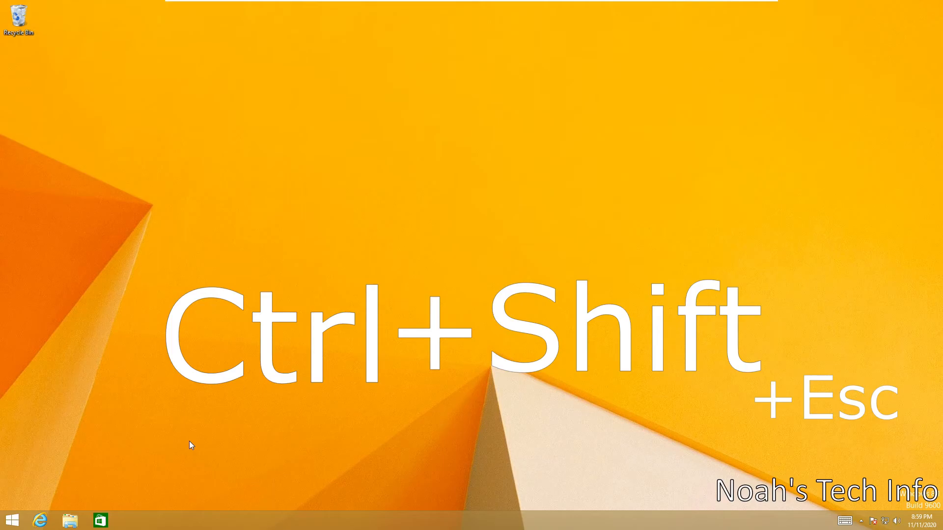
- Disable VMware Tools Core Service in Task Manager's Startup list
key(ctrl+shift+esc)
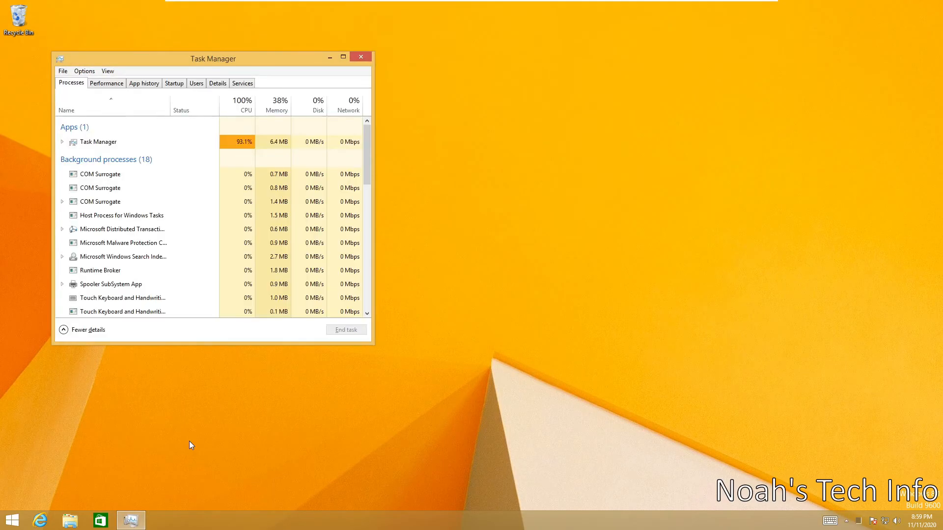
drag(212, 58, 261, 47)
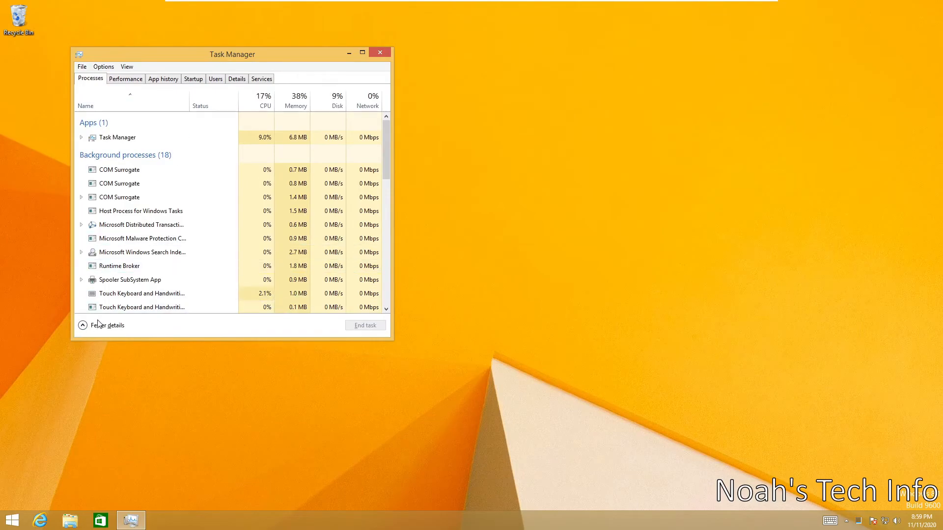
click(106, 325)
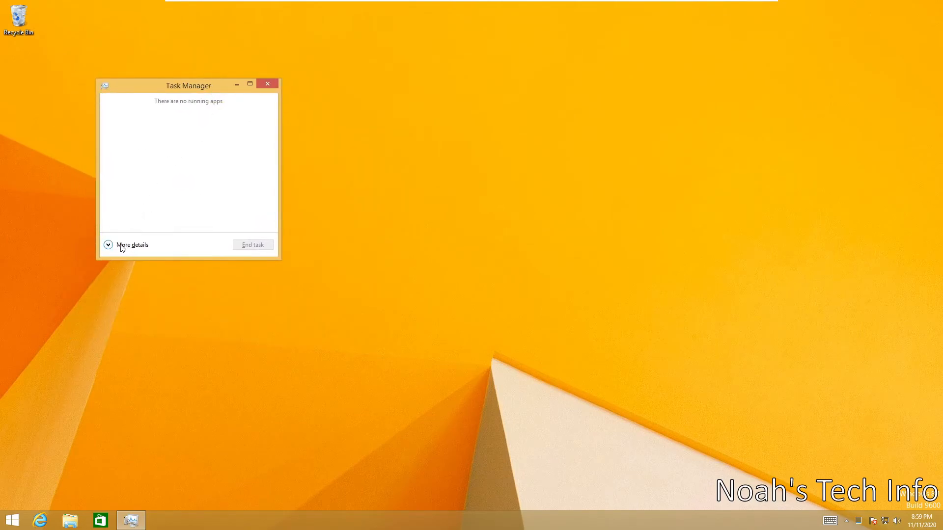
click(131, 244)
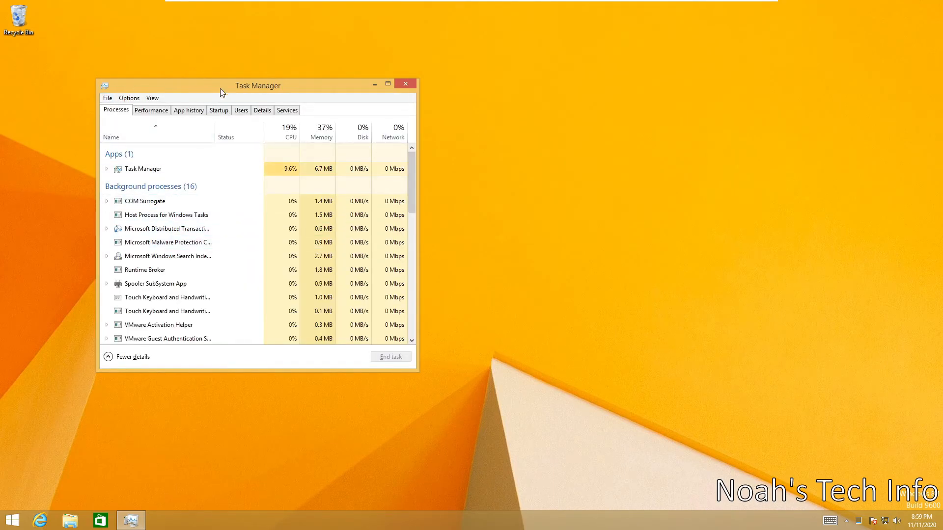
click(219, 110)
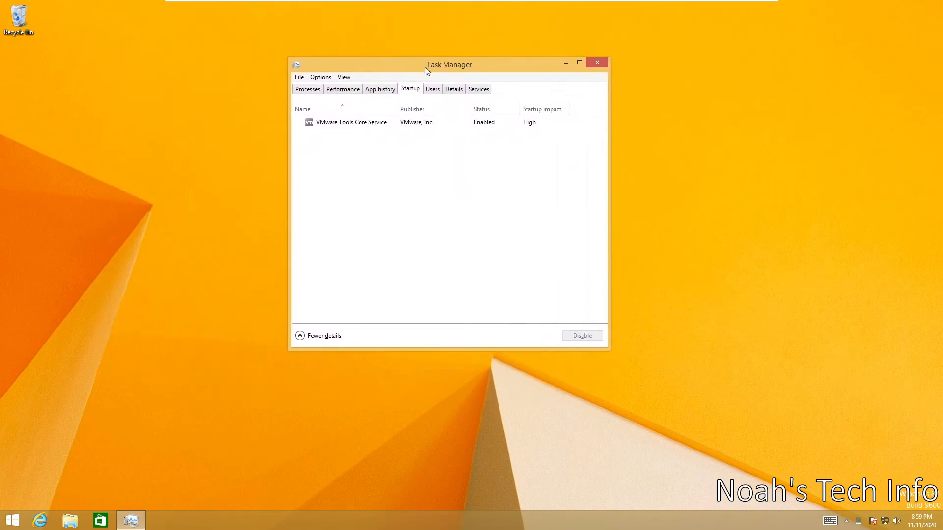
click(351, 122)
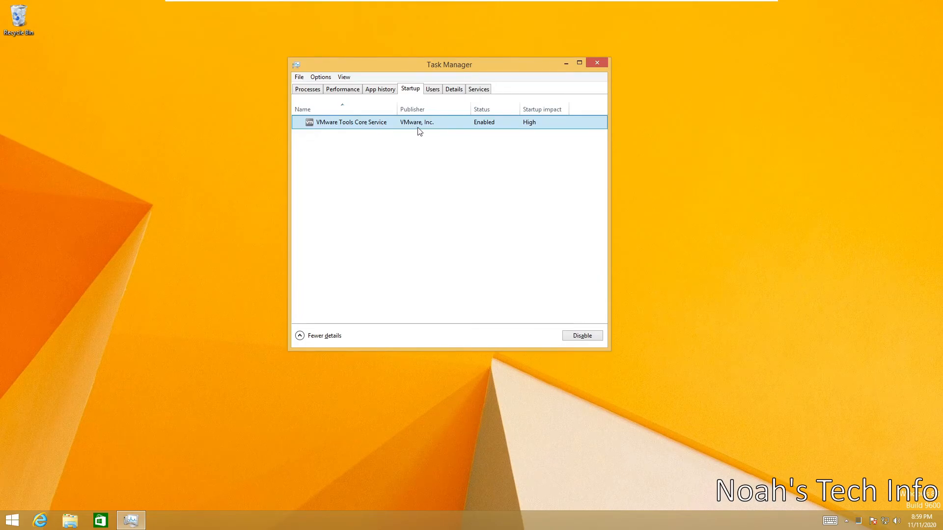
click(581, 335)
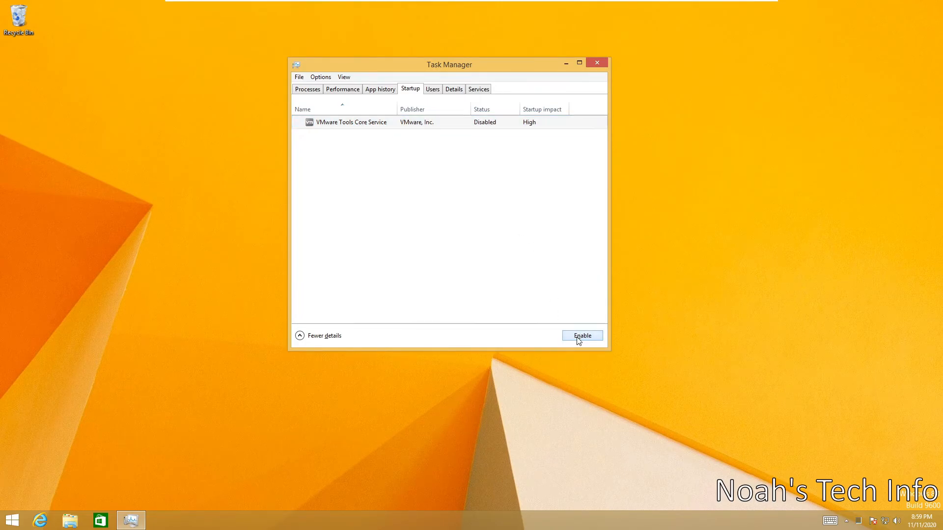
- Resize and move Task Manager, return to the Processes view, and close it
click(349, 123)
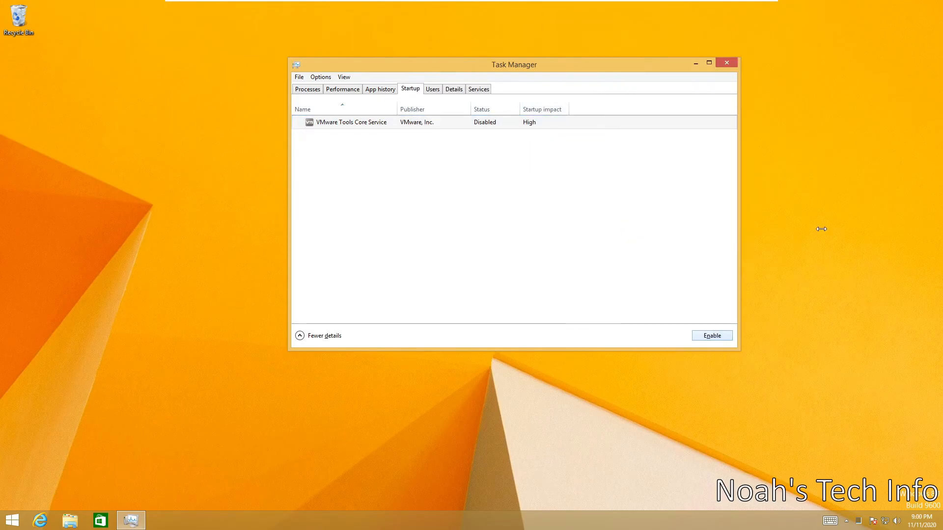
drag(515, 65, 286, 71)
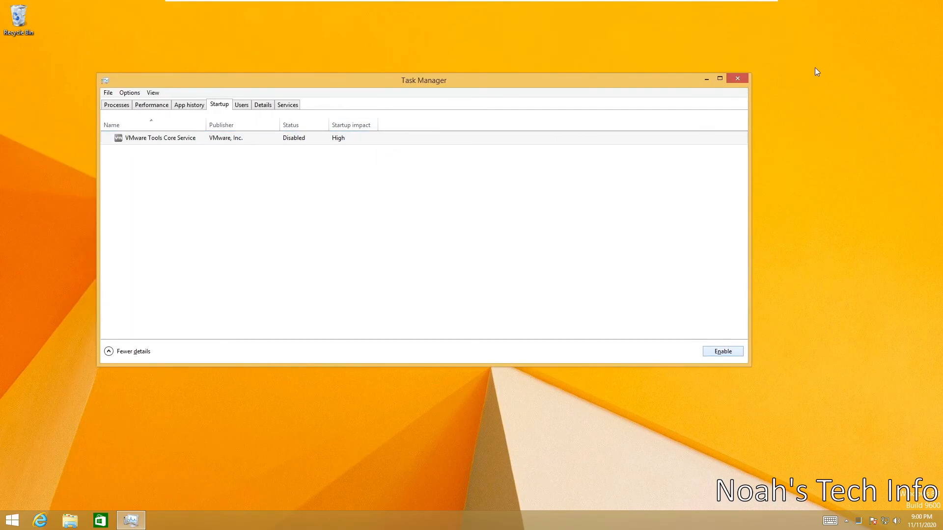
click(115, 105)
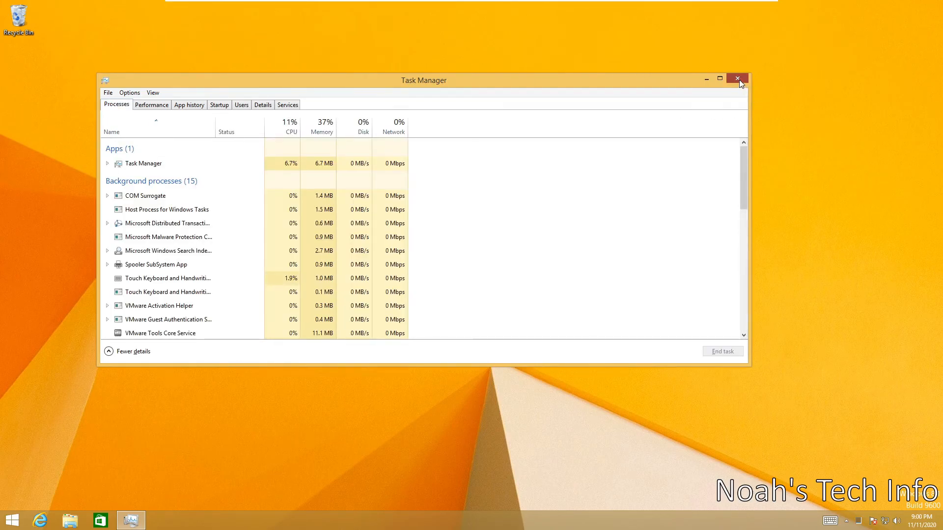
click(737, 79)
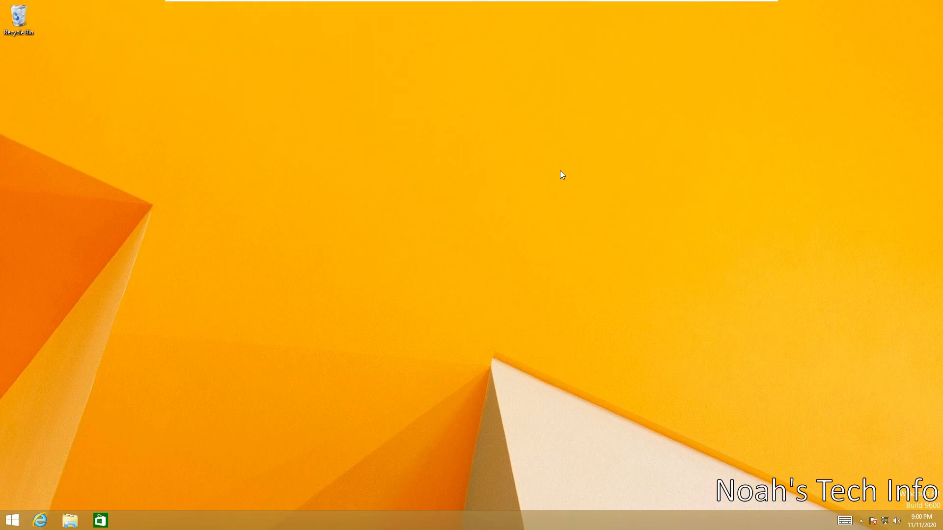
mouse_move(353, 202)
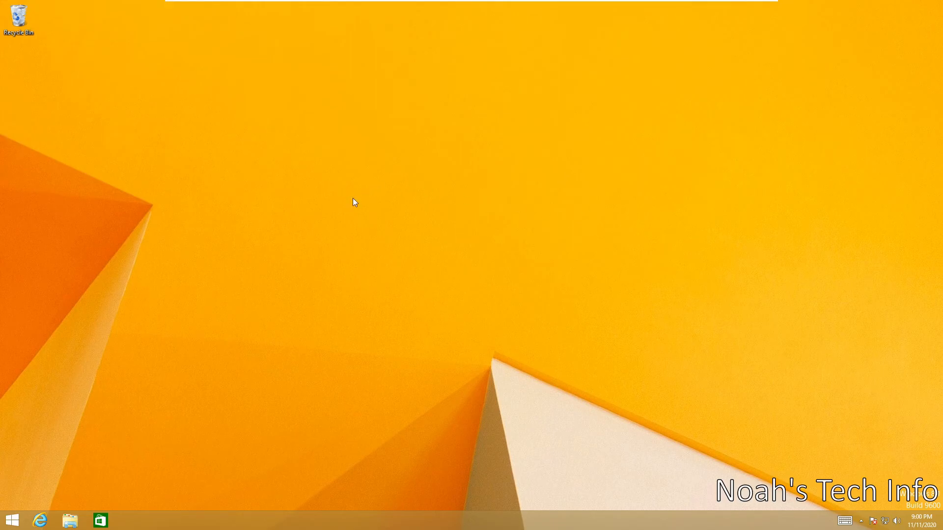
- Permanently delete all 133 Recycle Bin items, granting admin permission, then close the window
double_click(18, 15)
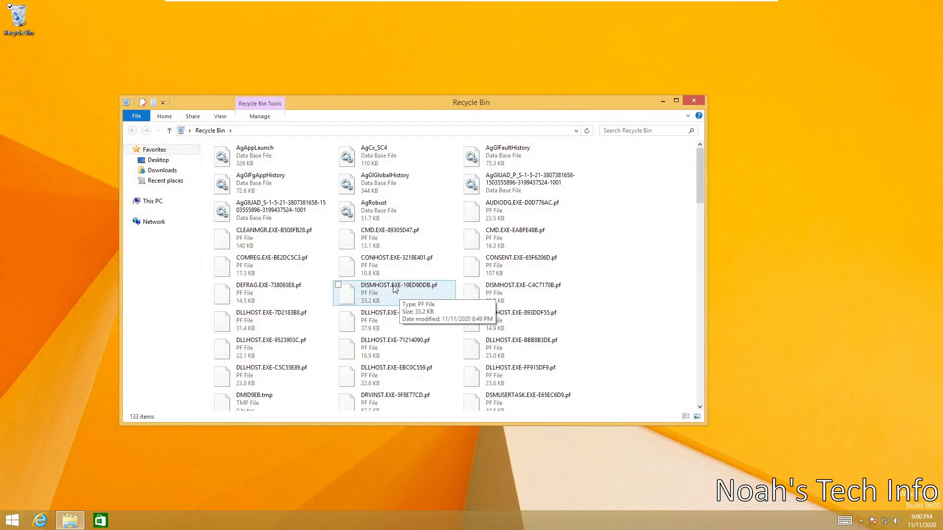
key(ctrl+a)
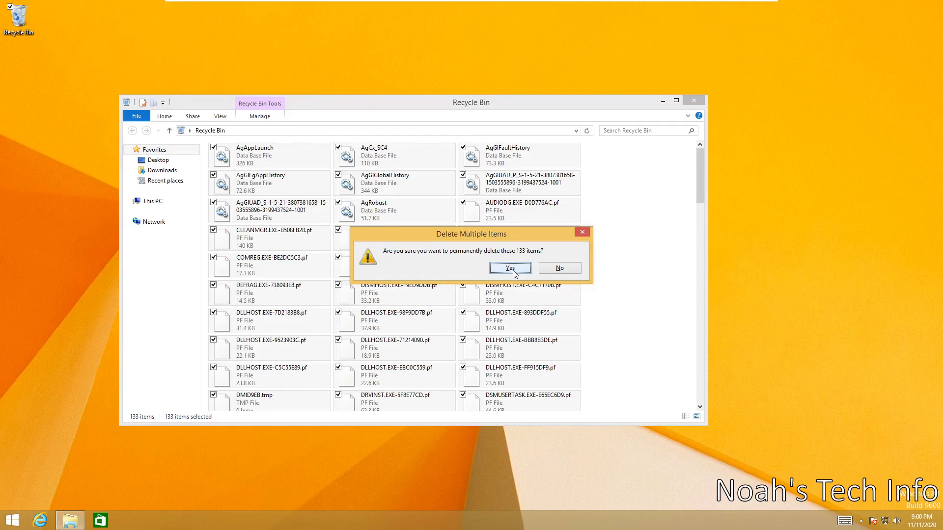
click(510, 267)
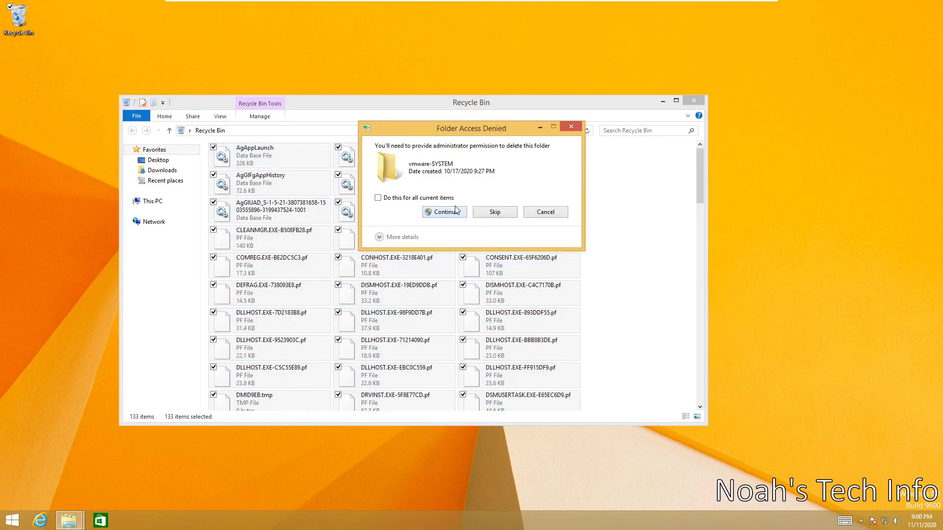
click(444, 212)
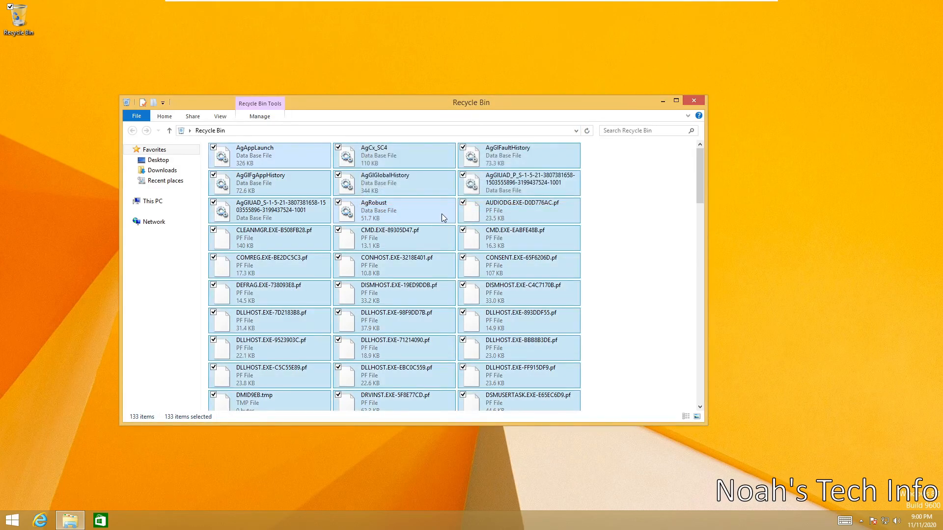
drag(471, 102, 435, 127)
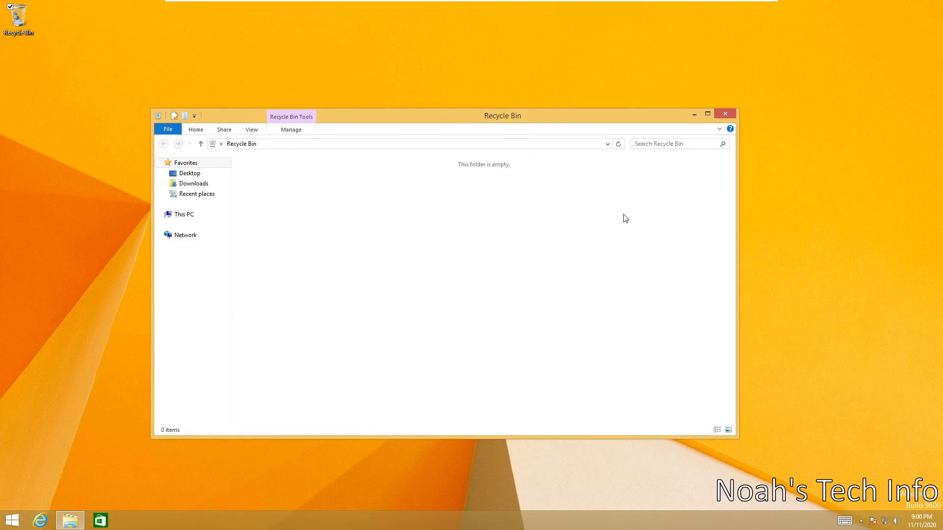
click(726, 114)
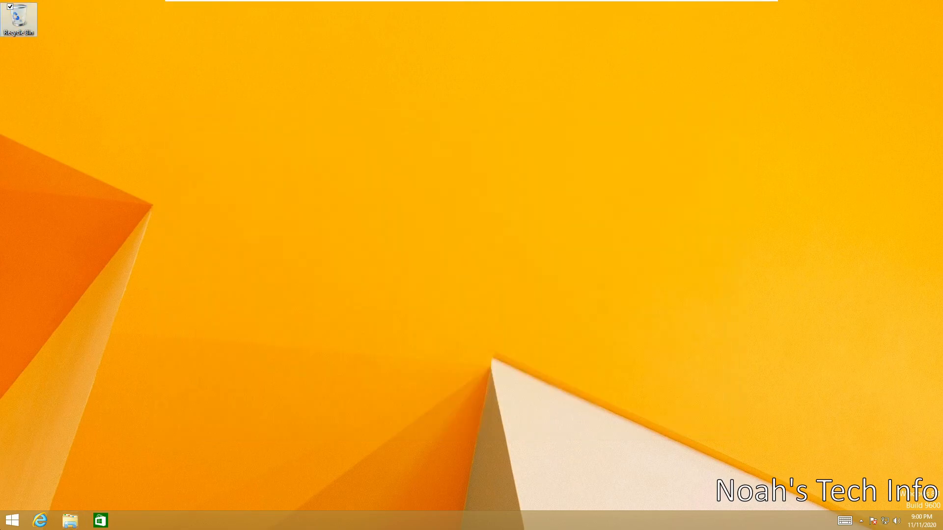
click(69, 520)
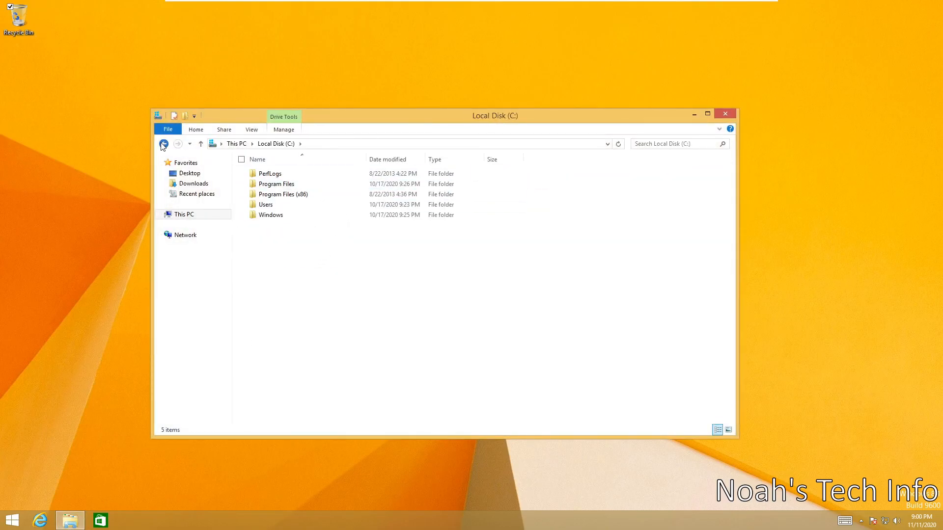
click(725, 114)
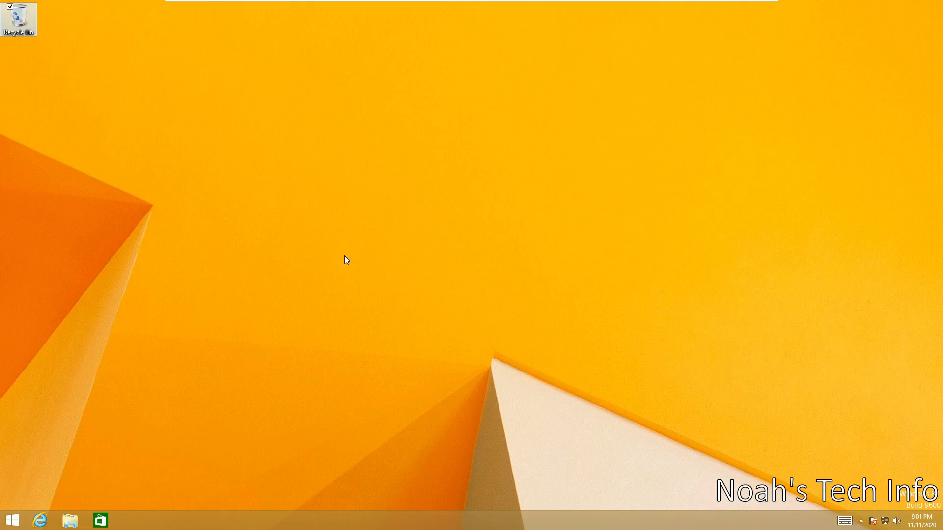
mouse_move(545, 123)
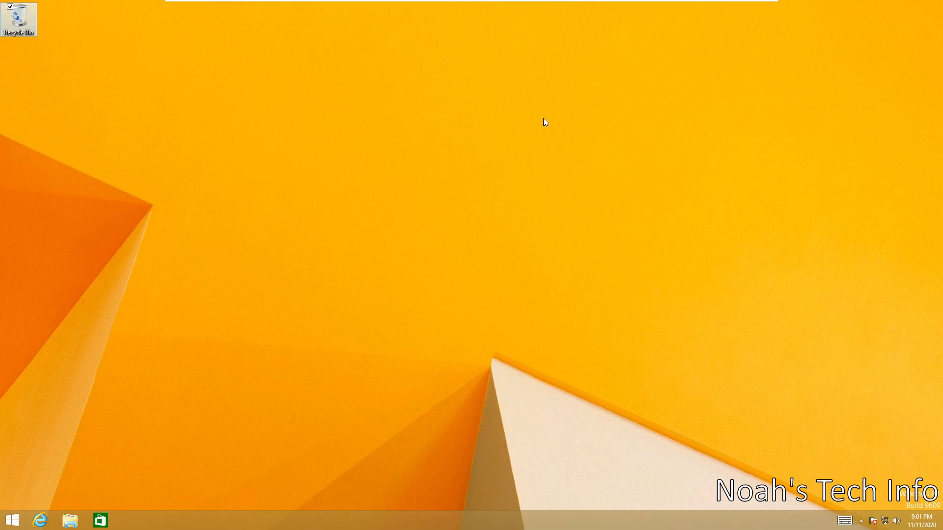